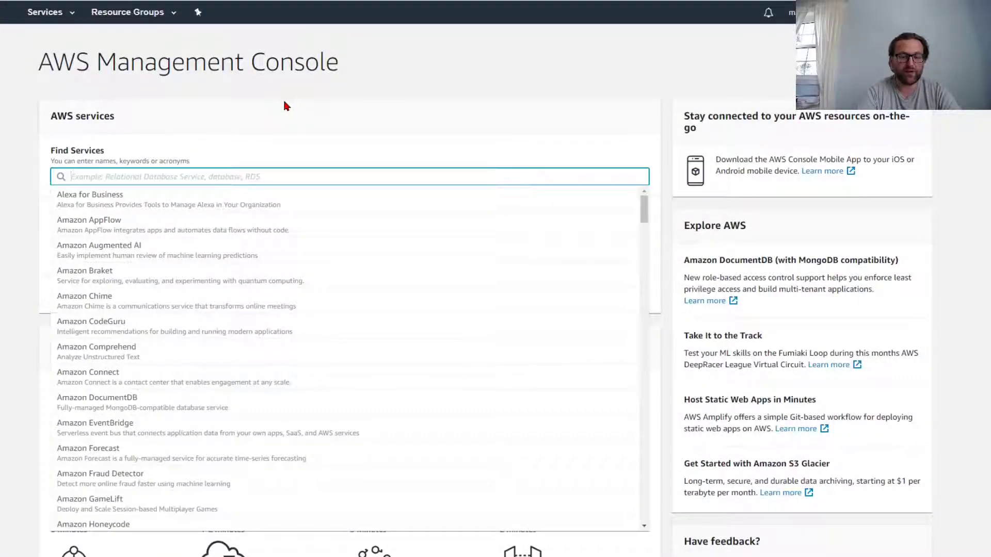
Search the console for 'clou' and go to the CloudFormation service
text(clou)
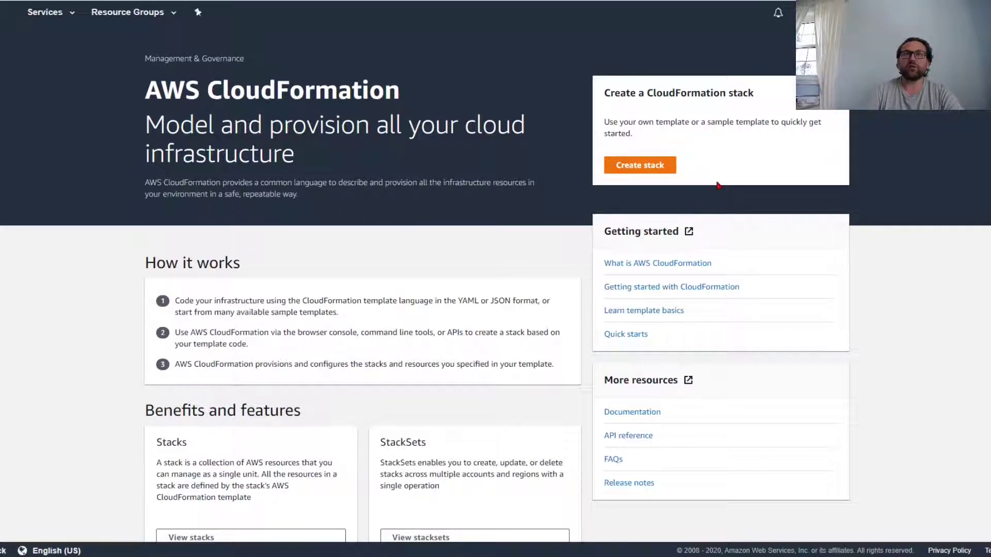
Start a new stack and upload lab-1-readysetgo.template as its template file
click(639, 165)
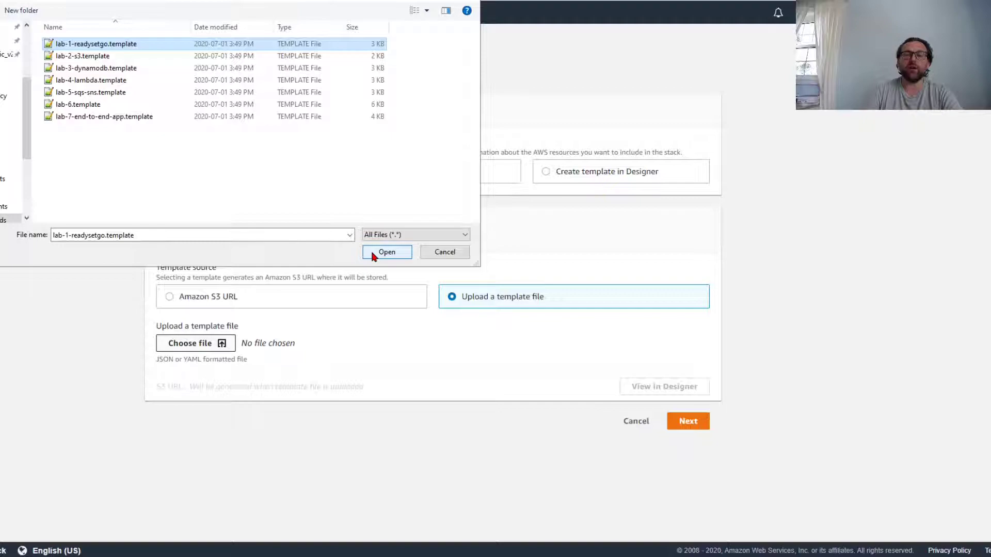
click(387, 252)
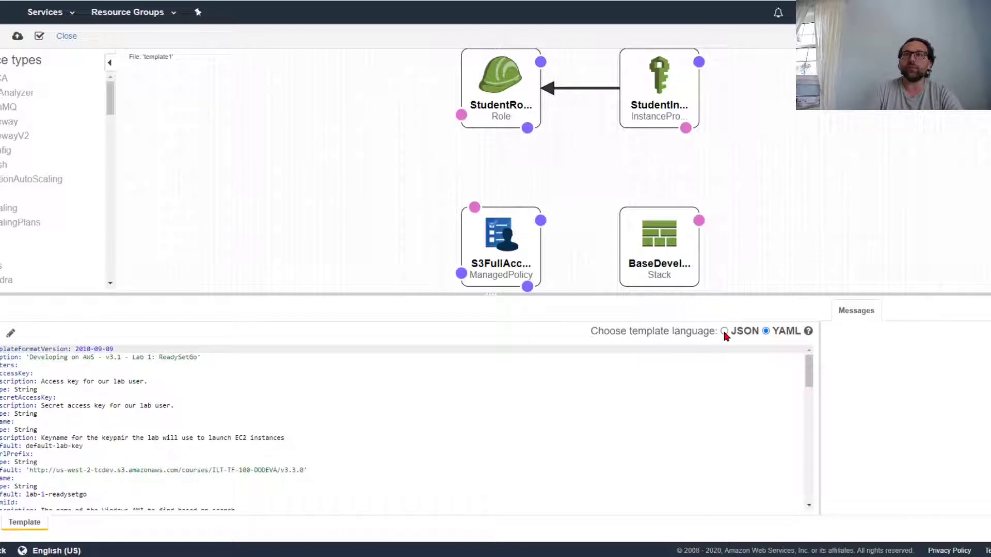
Preview the template source as JSON, then switch it back to YAML
click(724, 330)
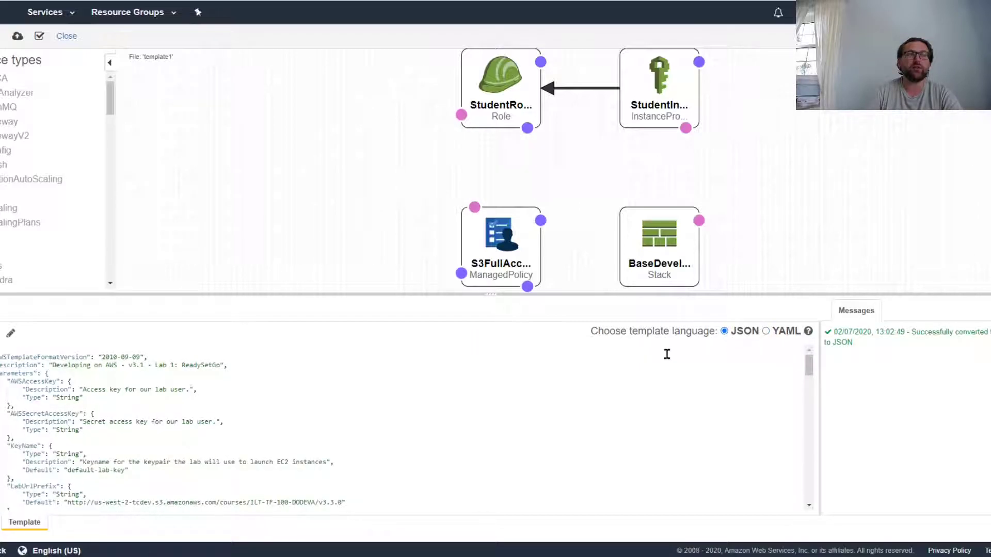
click(766, 330)
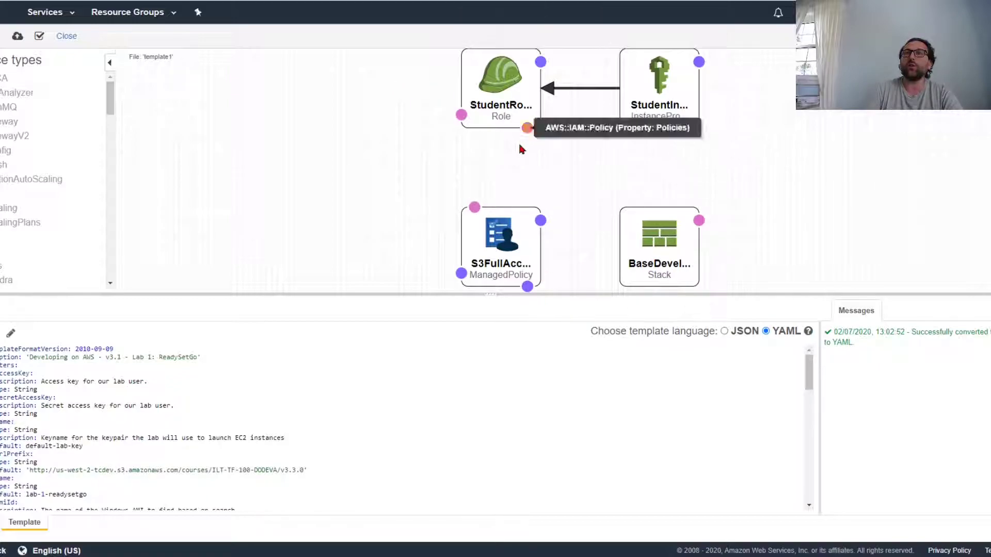
mouse_move(553, 258)
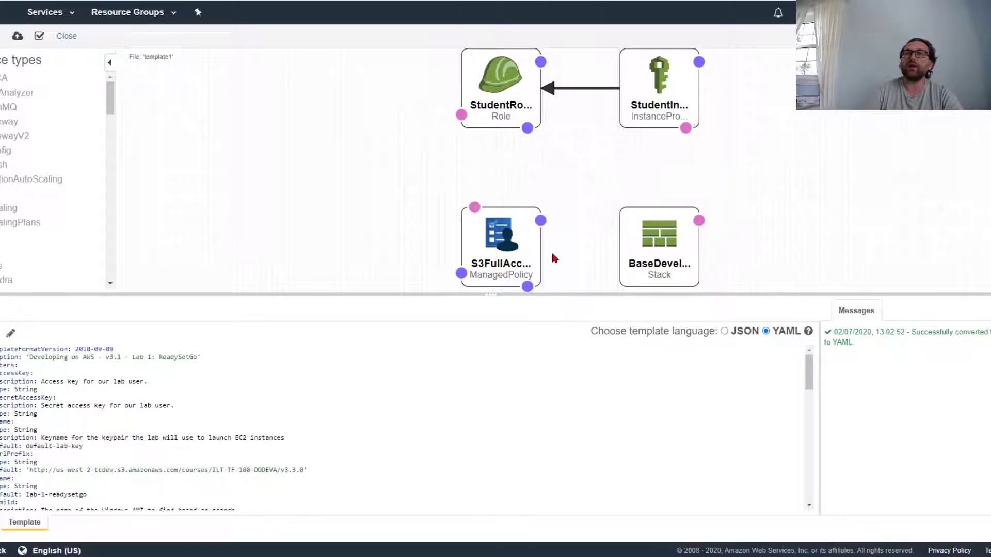
mouse_move(539, 61)
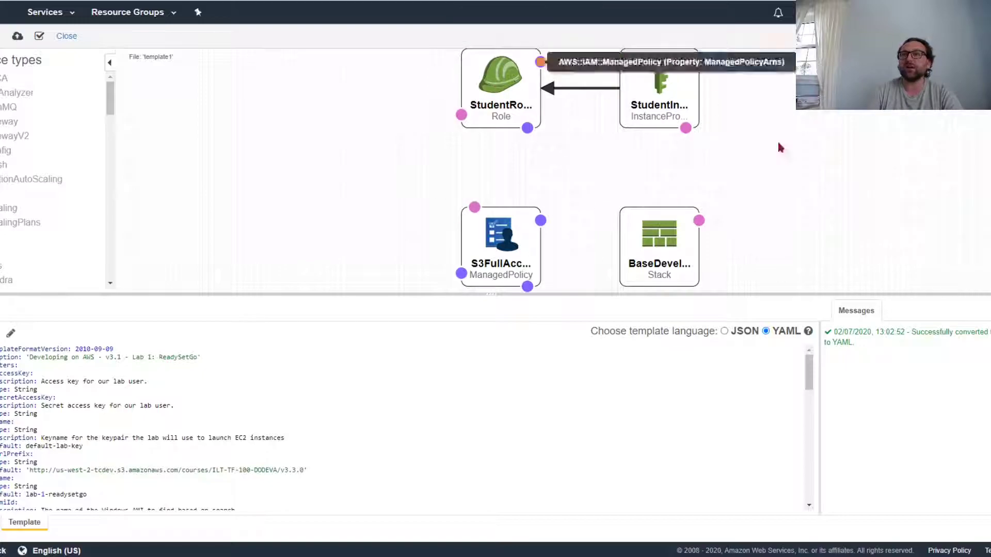
mouse_move(638, 151)
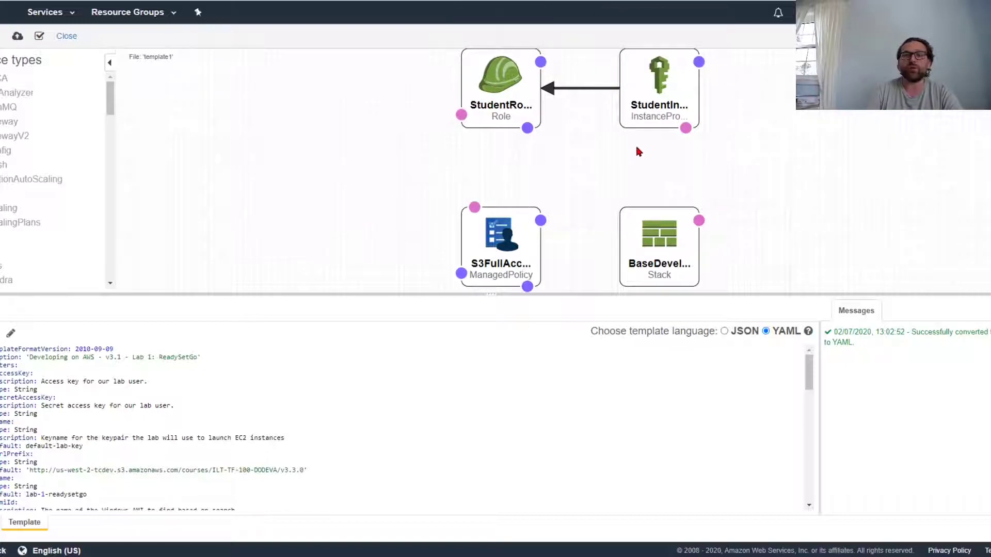
mouse_move(270, 110)
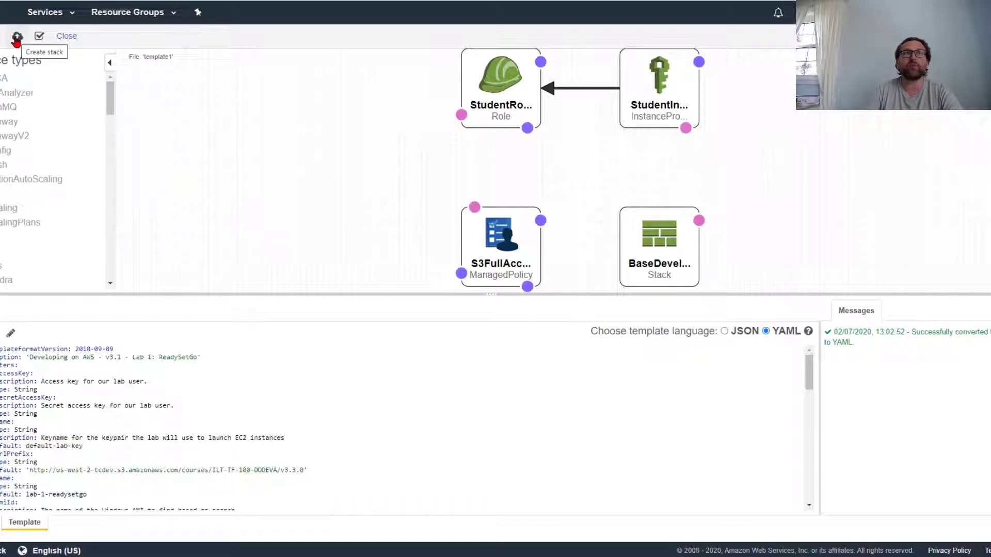
Create a stack from the designed template and hit the required-name error on stack details
click(17, 36)
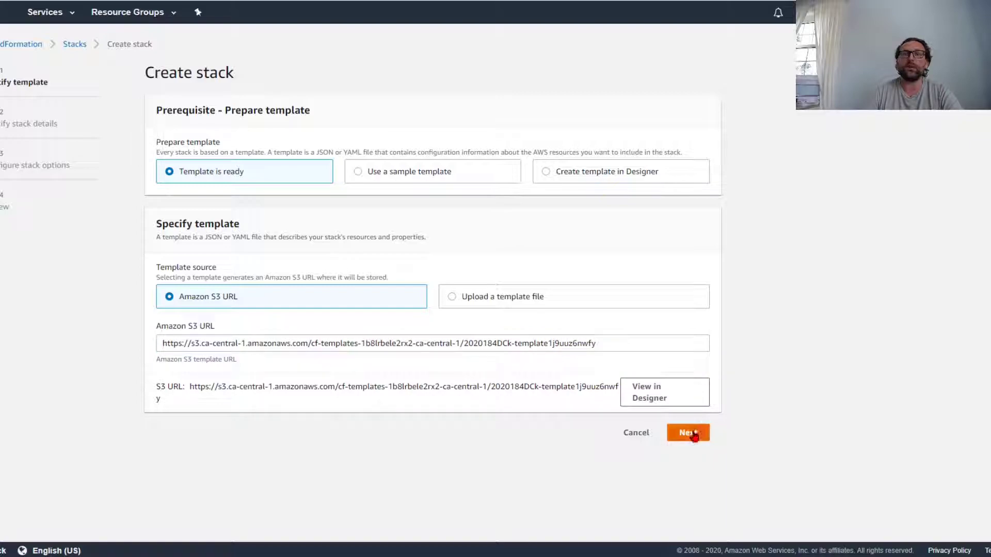
click(687, 433)
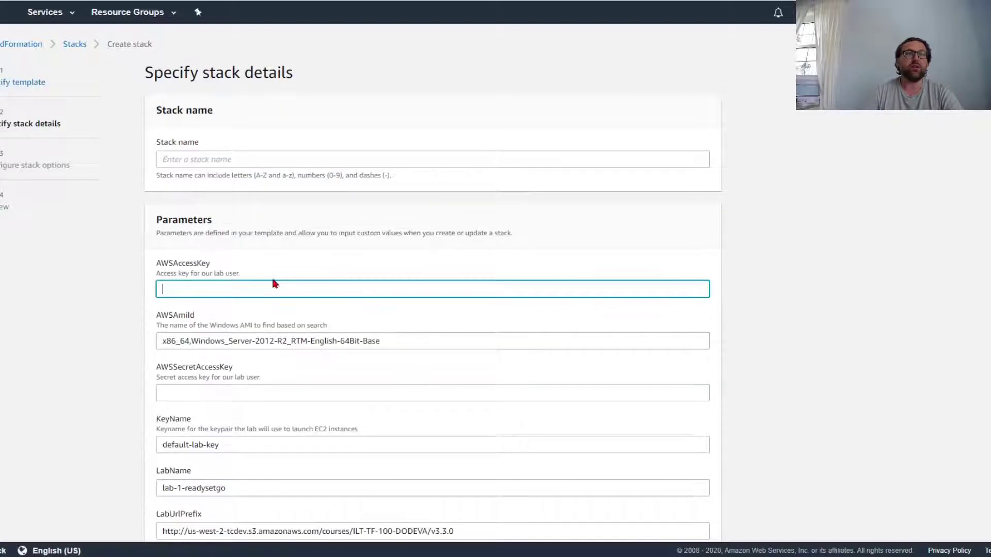
scroll(down, 3)
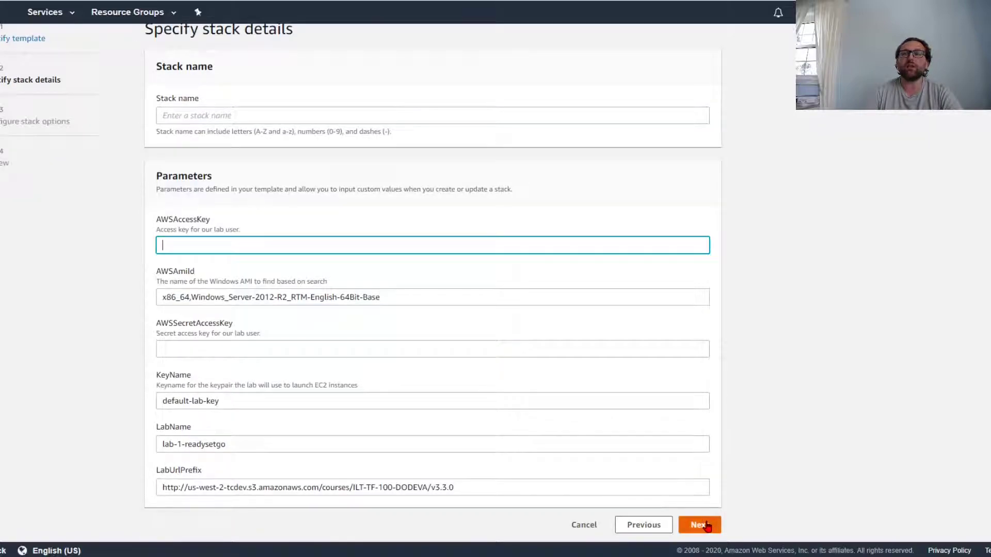
click(700, 525)
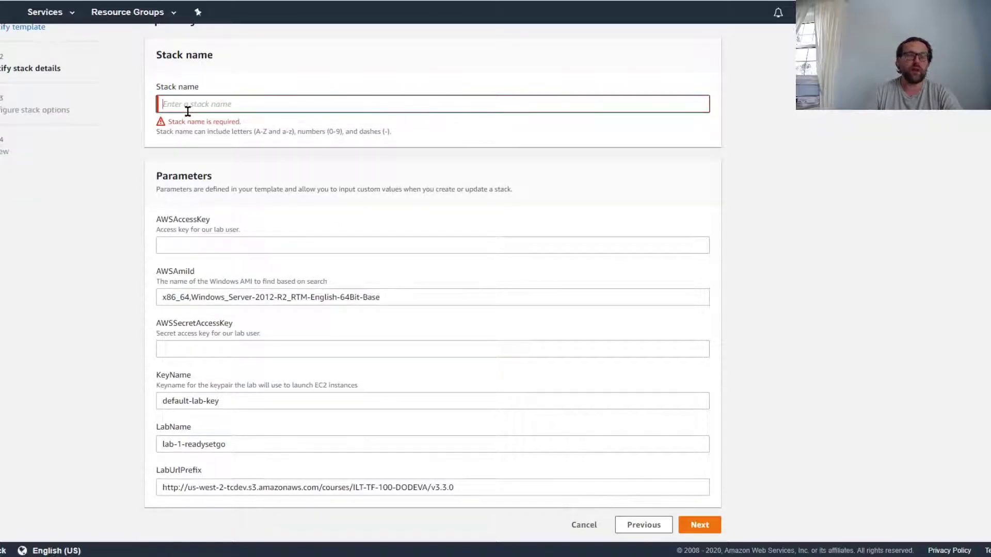
Name the stack 'stack-' and continue past parameters to stack options
text(stack-)
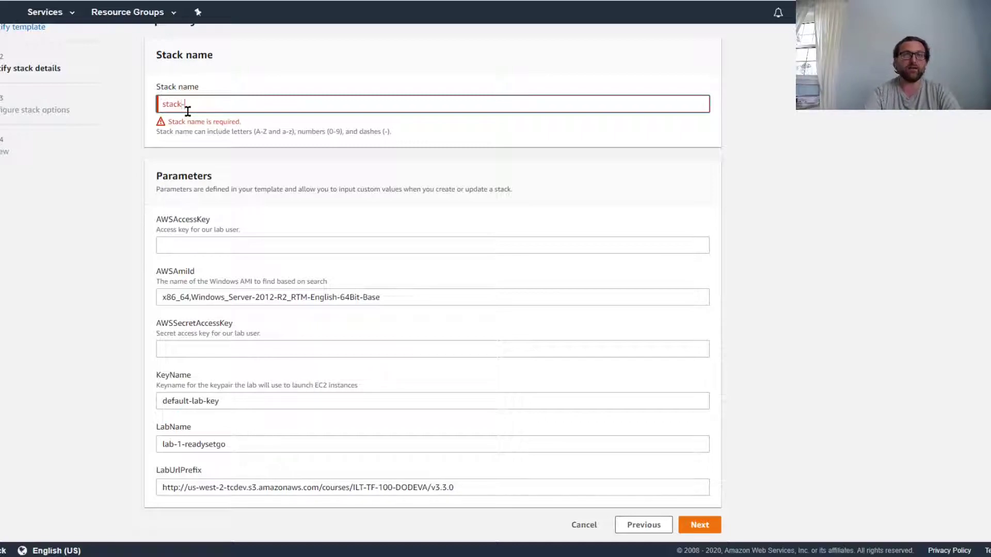
click(699, 525)
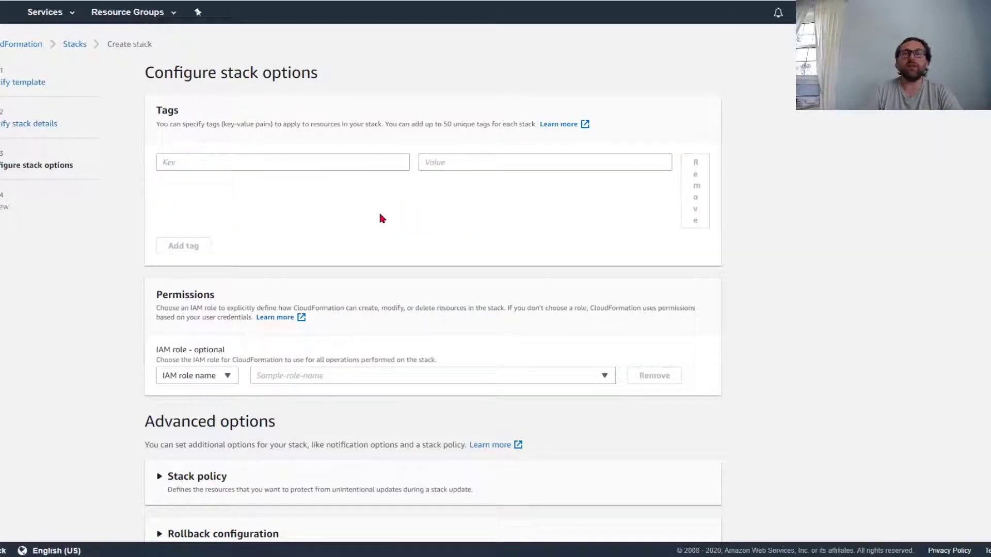
scroll(down, 3)
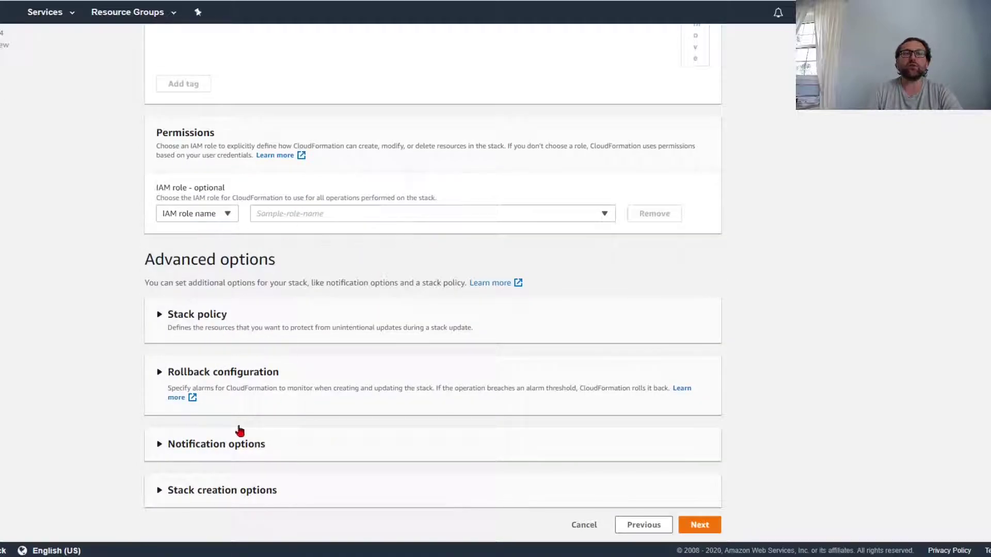
Review stack-test, acknowledge the IAM resources capability and launch its creation
click(698, 524)
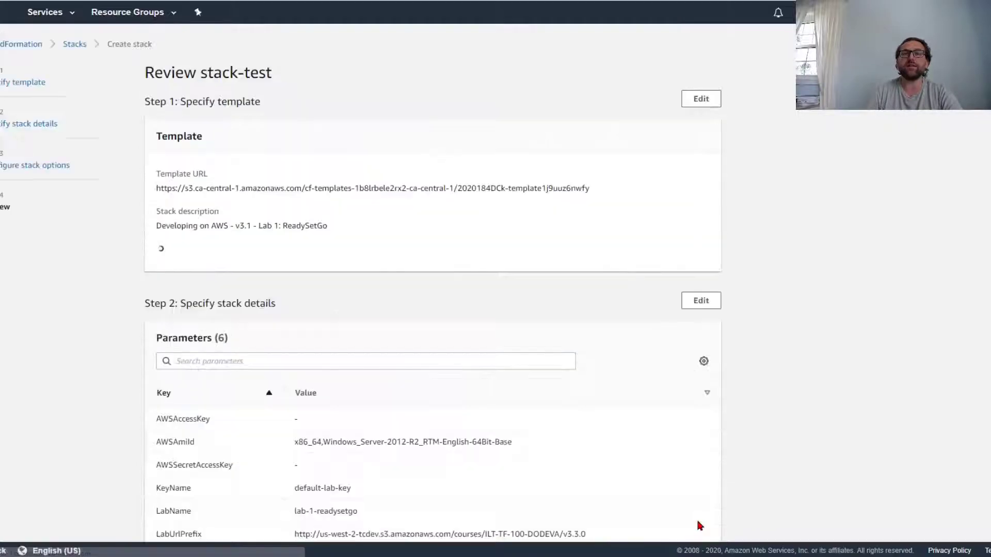
scroll(down, 3)
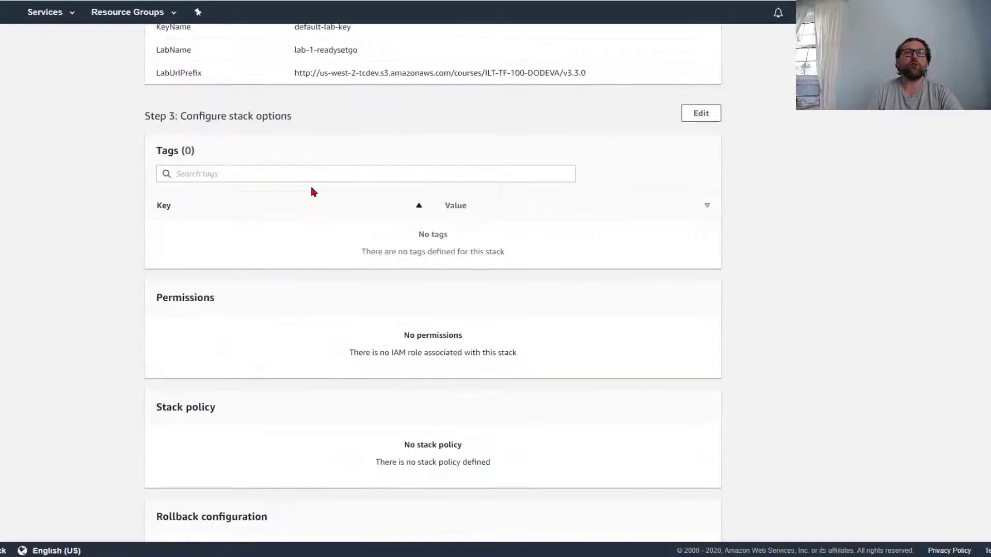
scroll(down, 3)
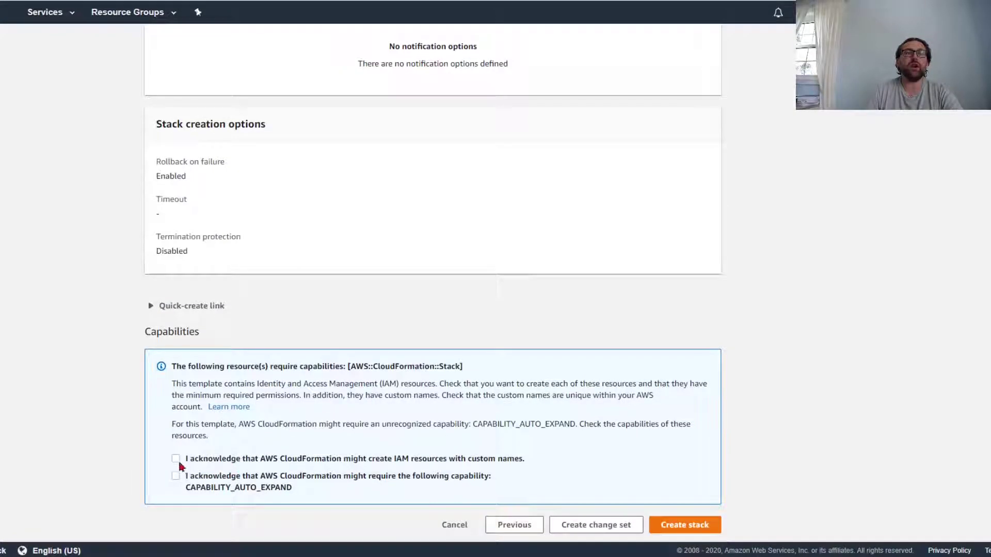
click(175, 458)
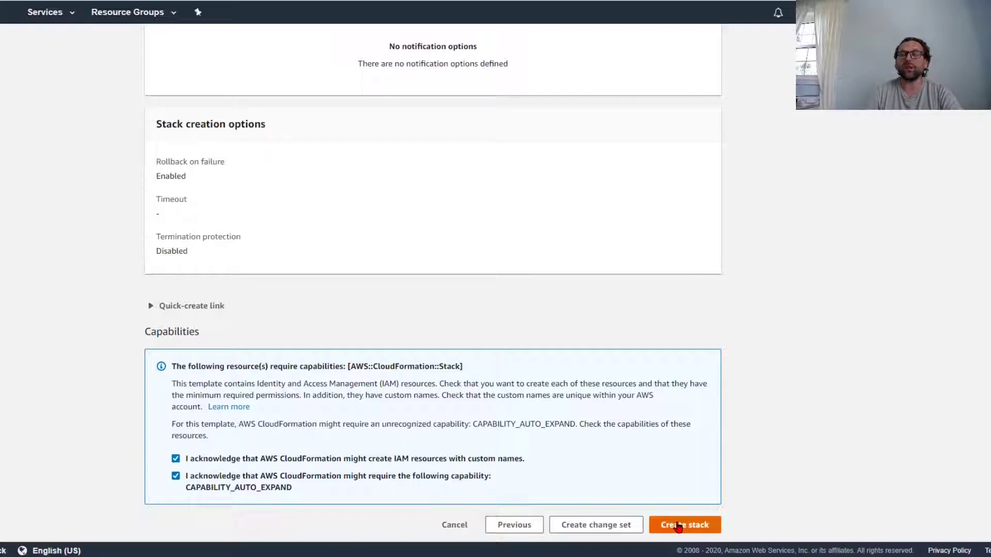
click(685, 525)
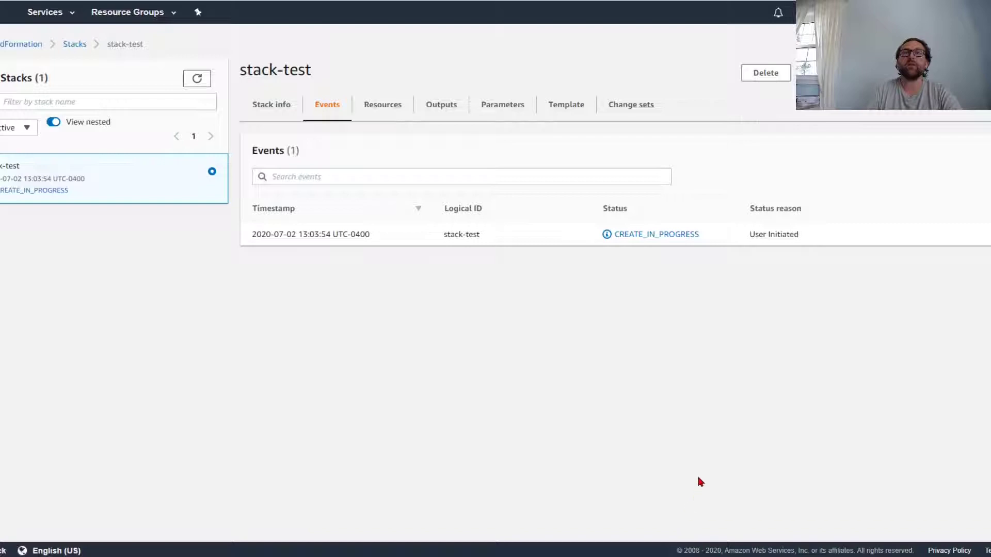
mouse_move(175, 235)
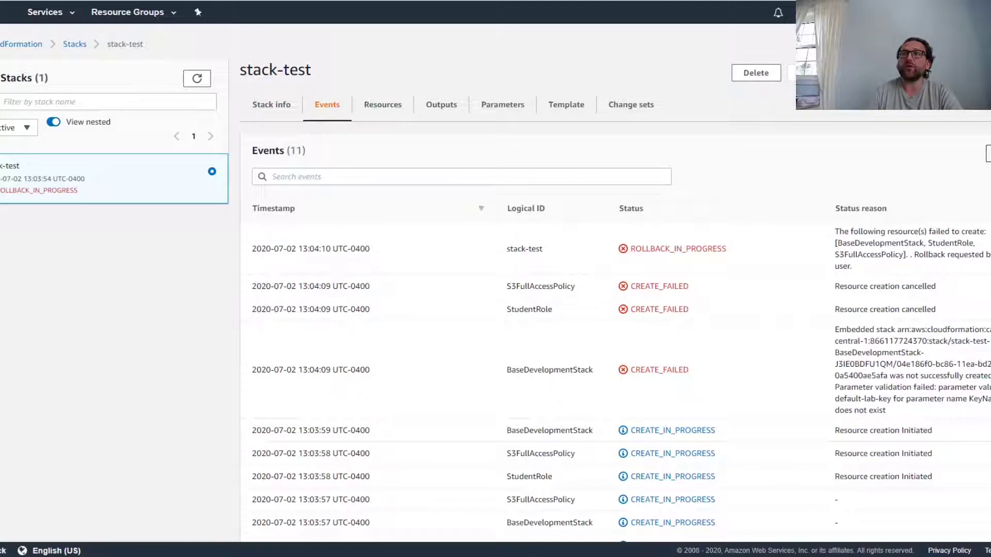
Scroll the Events tab until stack-test shows ROLLBACK_COMPLETE
scroll(down, 3)
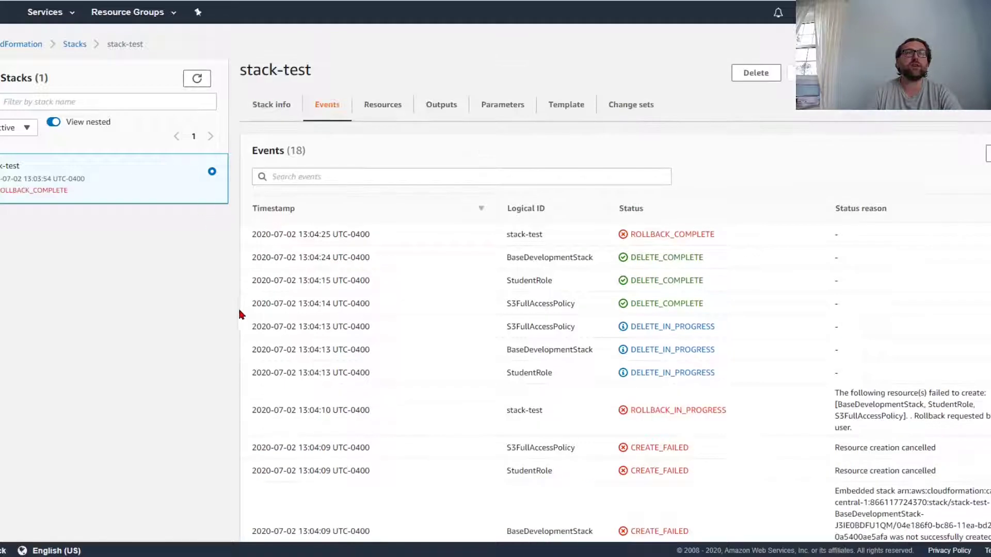
Delete stack-test, confirm, and refresh until the stacks list is empty
click(755, 72)
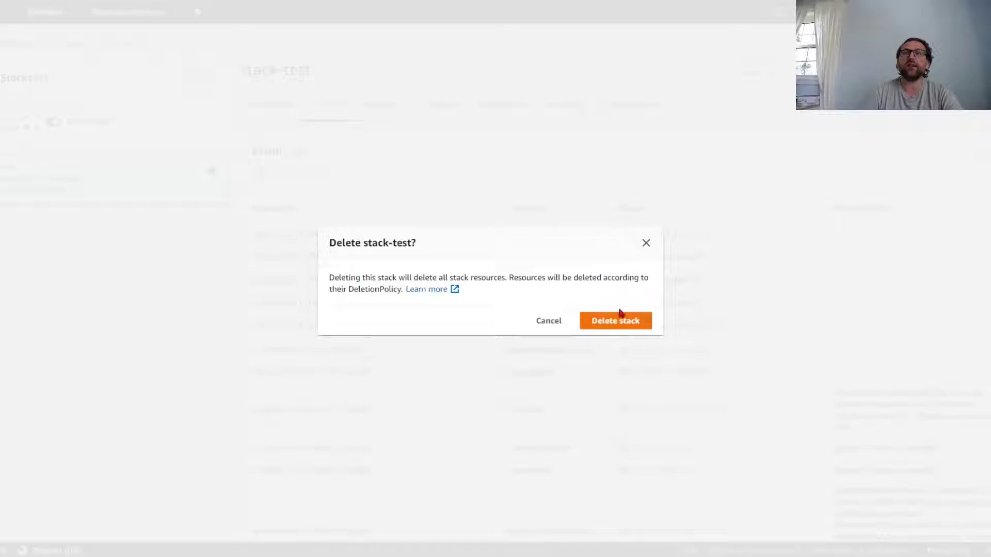
click(614, 320)
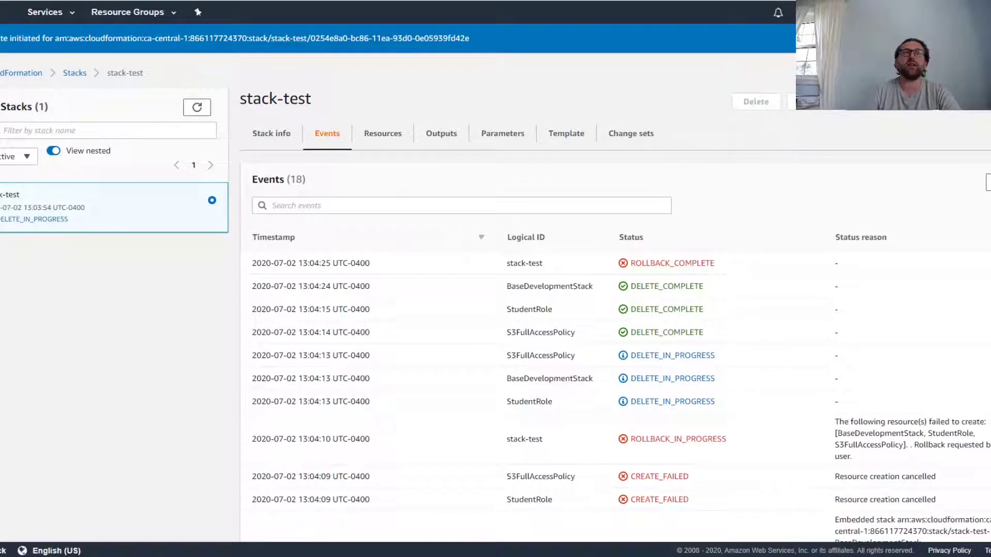
scroll(down, 3)
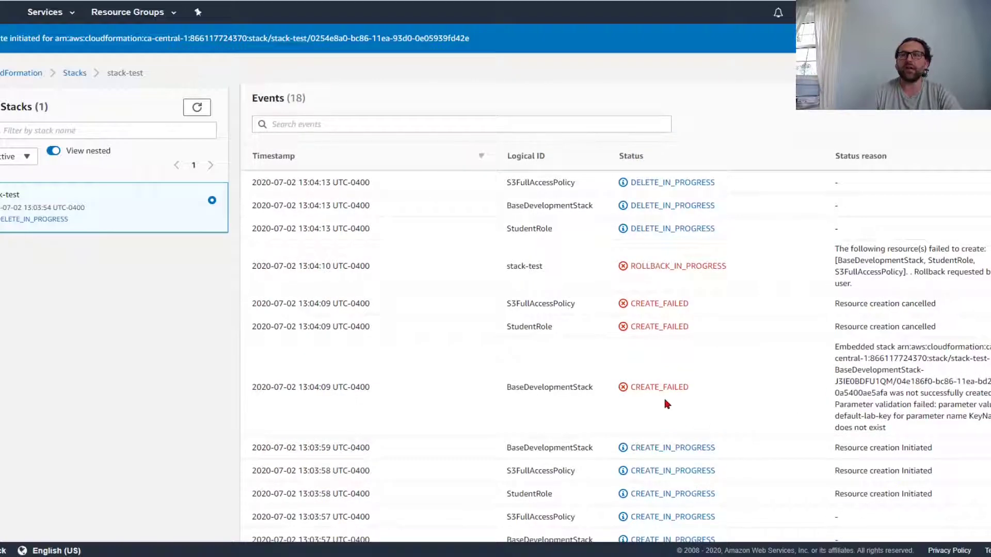
scroll(down, 3)
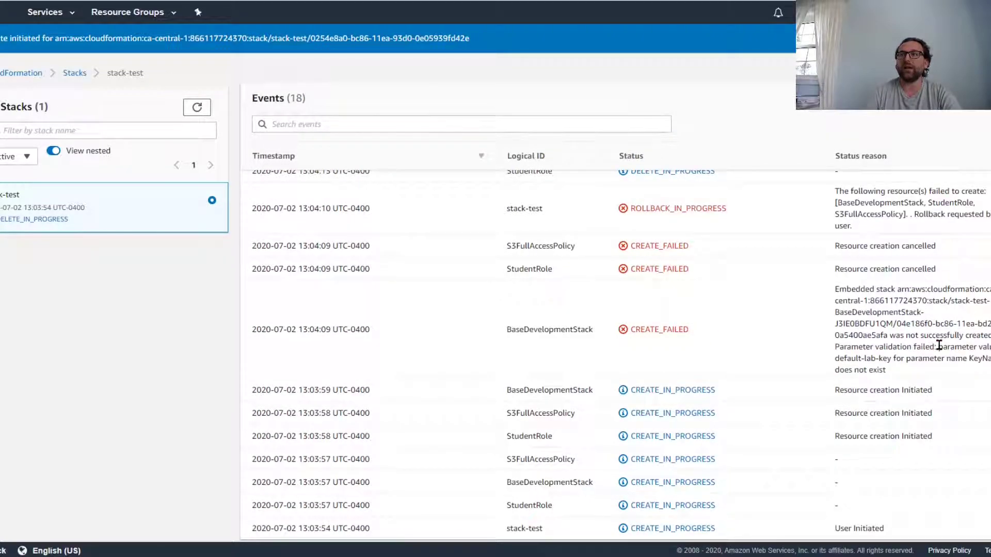
drag(941, 347, 975, 358)
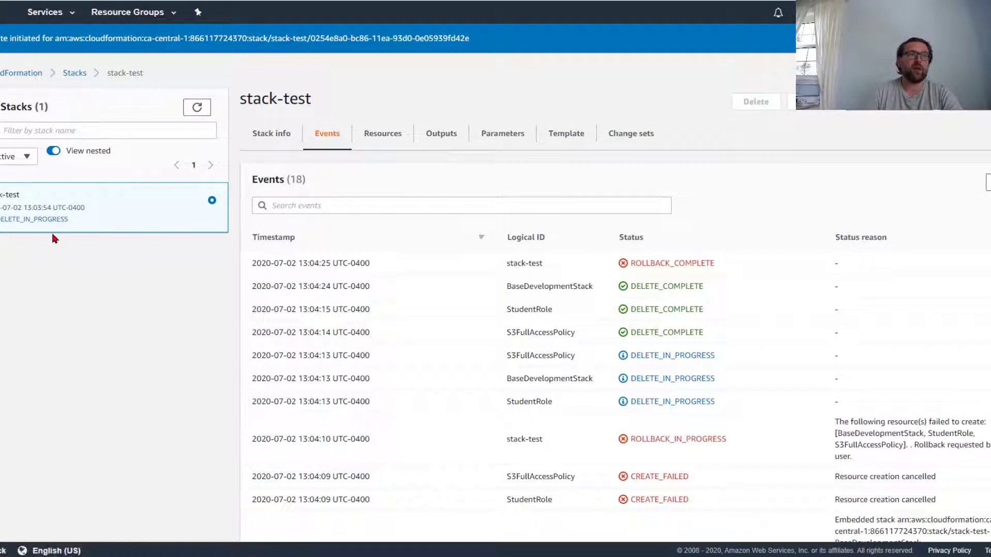
click(75, 73)
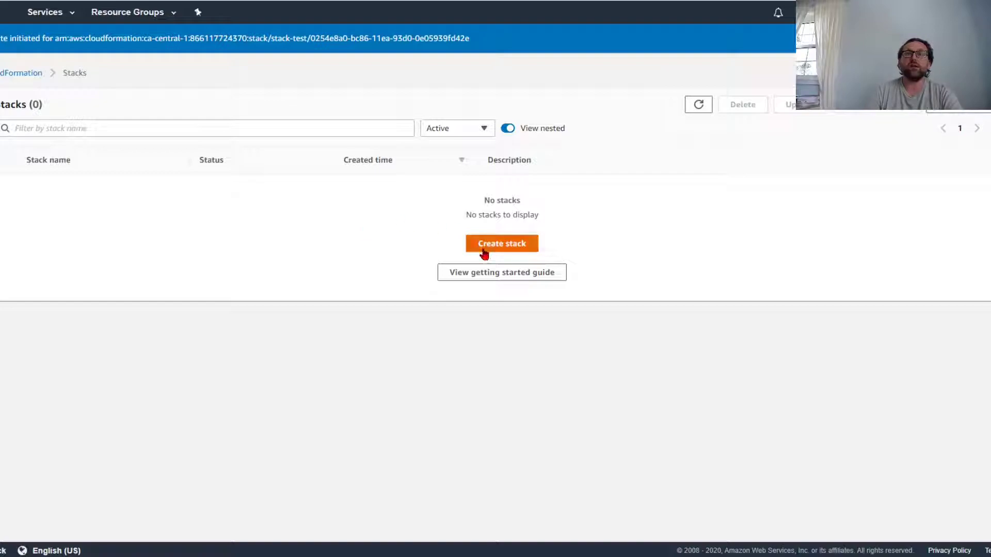
Start a new stack keeping the Amazon S3 URL template and reach stack details
click(501, 244)
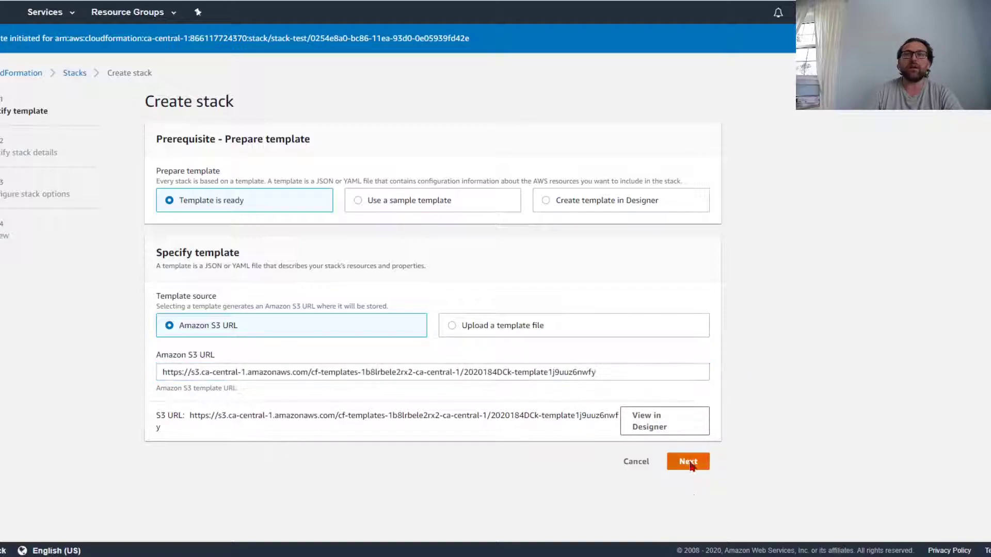
click(687, 461)
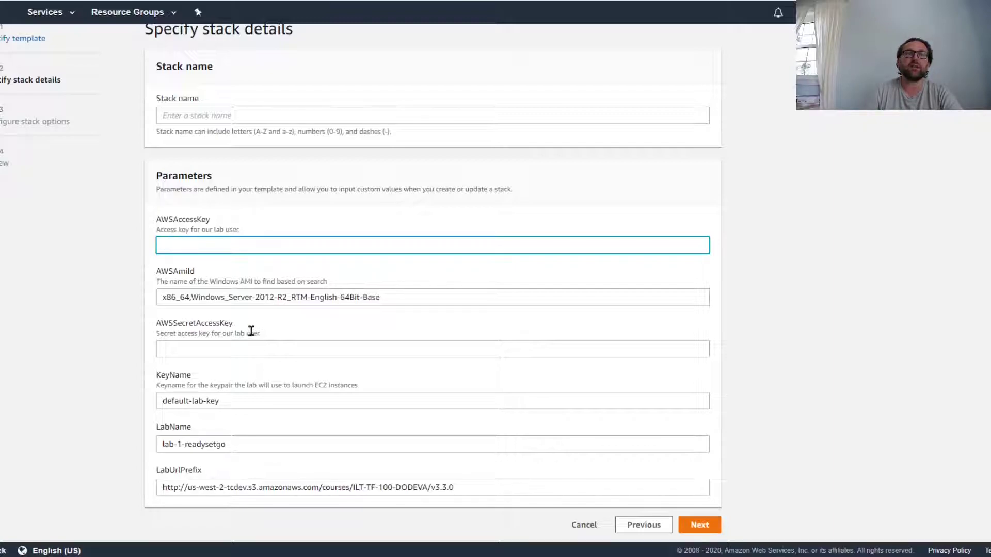
Inspect the AWSSecretAccessKey and KeyName parameters, selecting the default-lab-key value
click(433, 348)
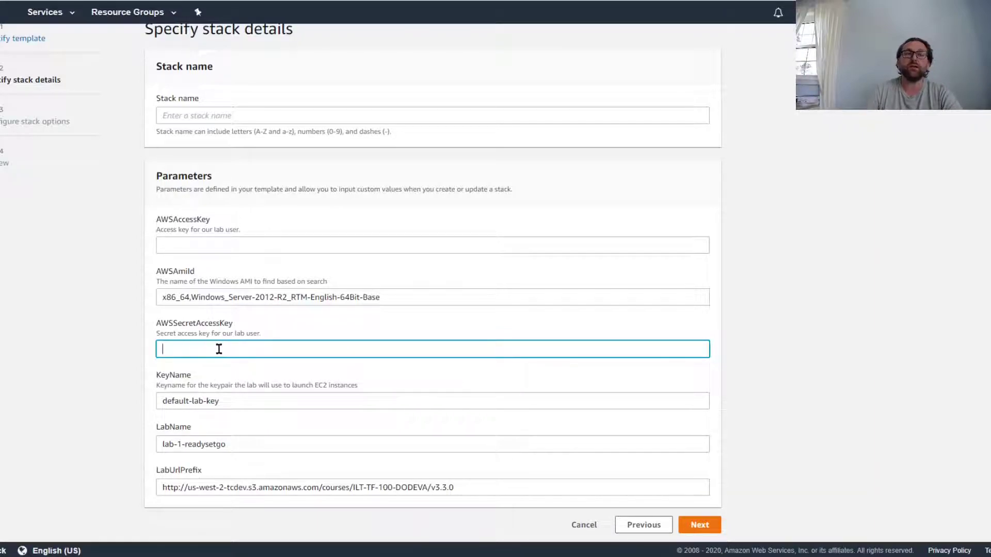
click(432, 400)
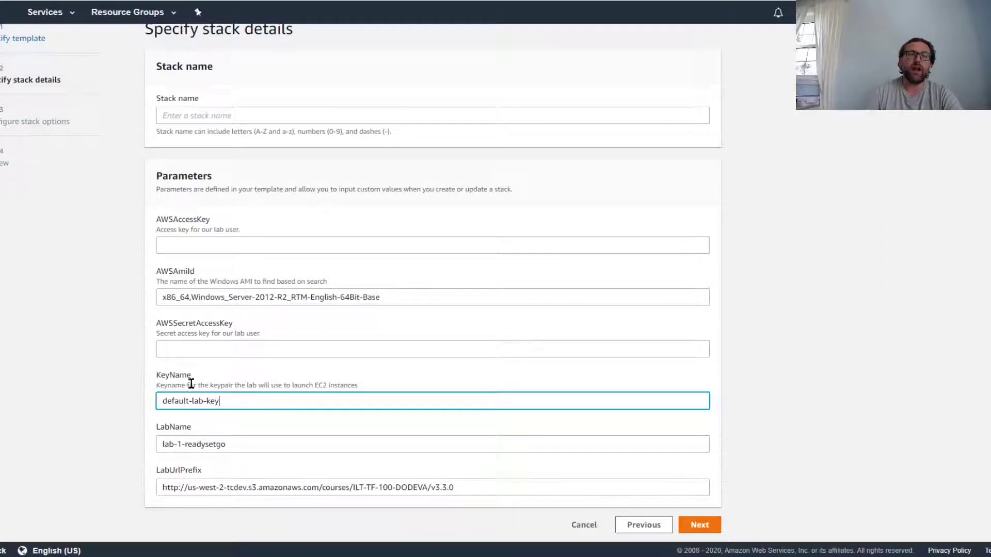
triple_click(190, 401)
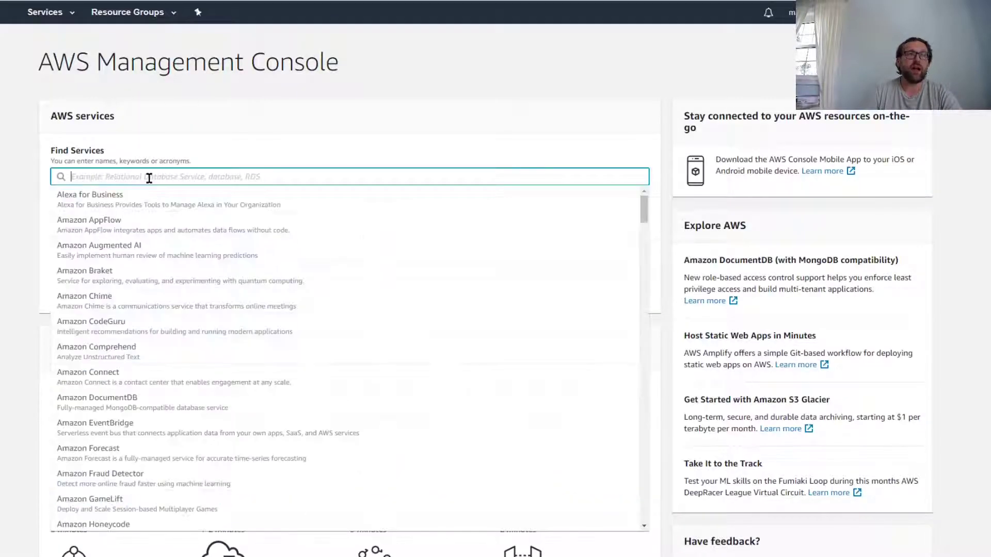
Search 'ec2', go to EC2 and view the account's key pairs
text(ec2)
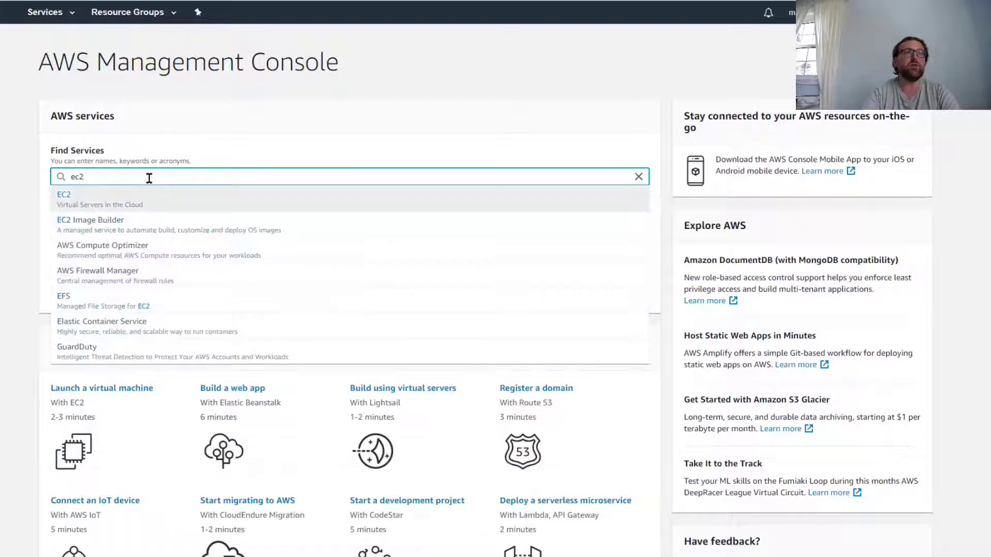
click(64, 195)
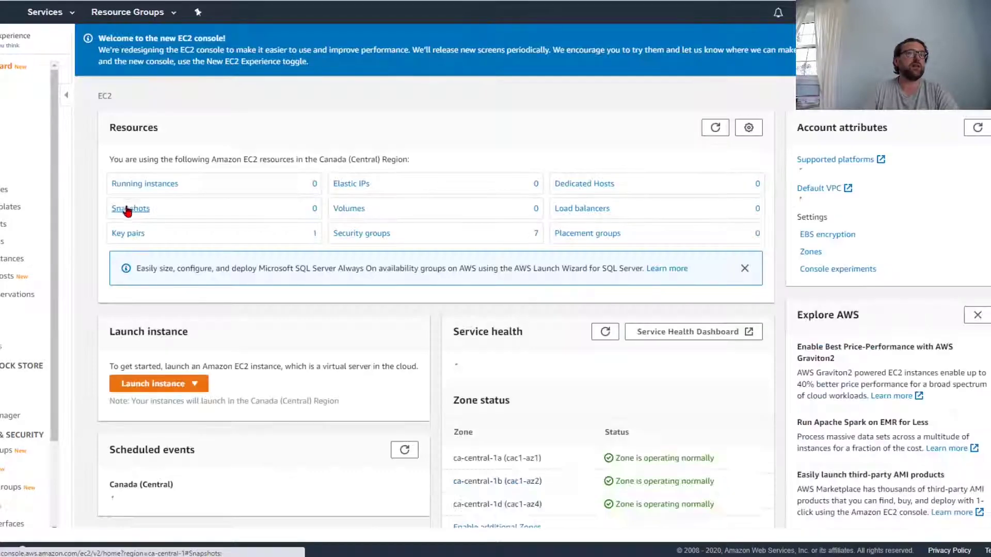
click(130, 208)
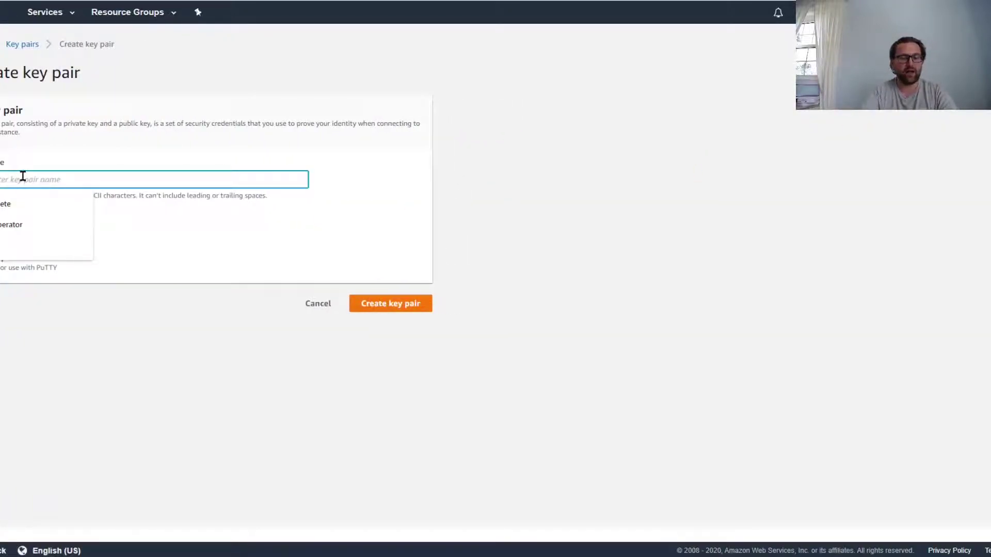
Begin a new key pair named 't', then cancel creating it
text(t)
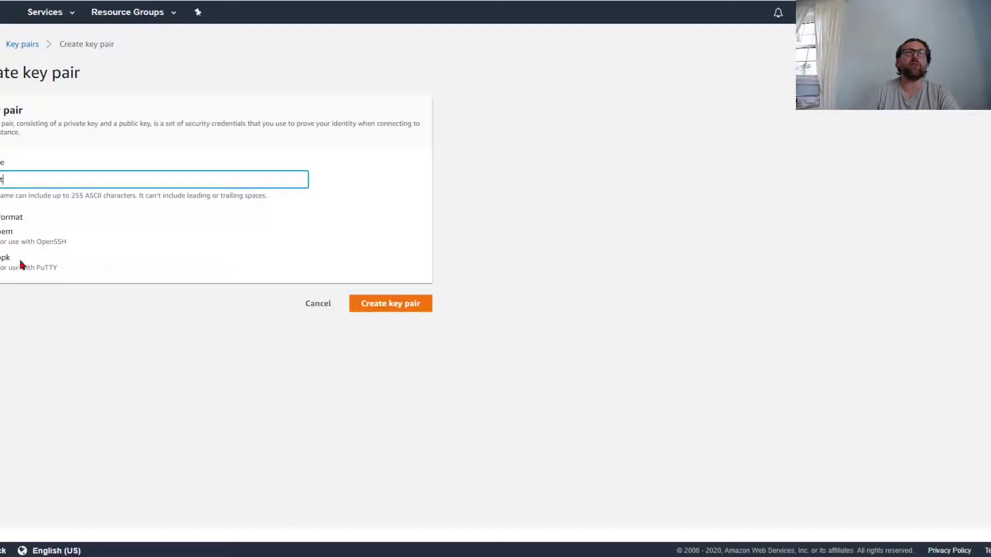
mouse_move(493, 344)
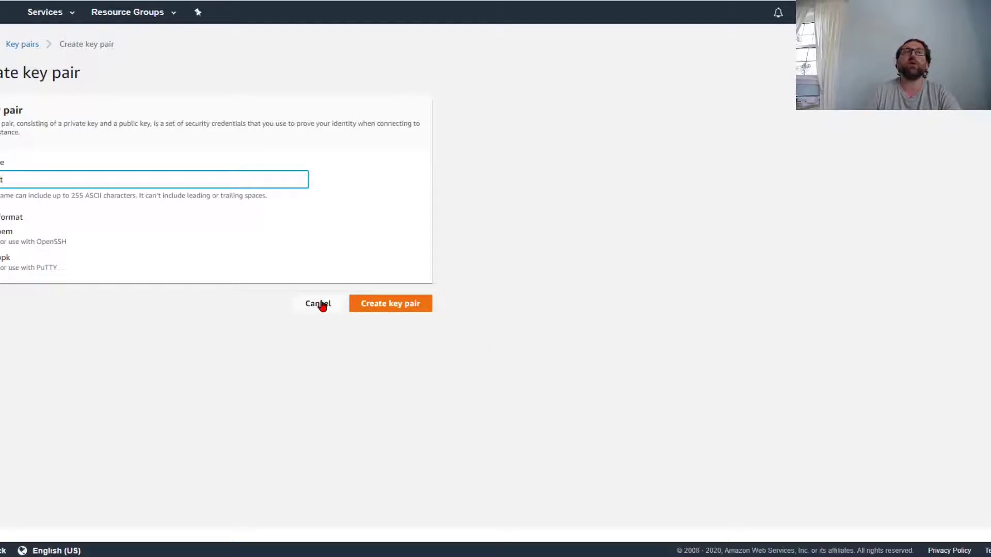
click(390, 304)
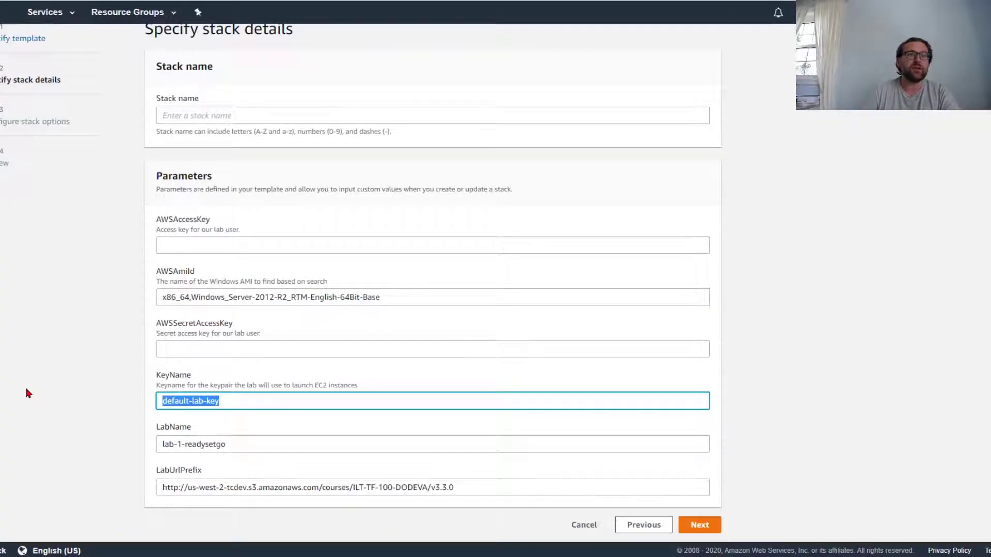
Set the KeyName parameter to marko and go to Identity and Access Management
text(marko)
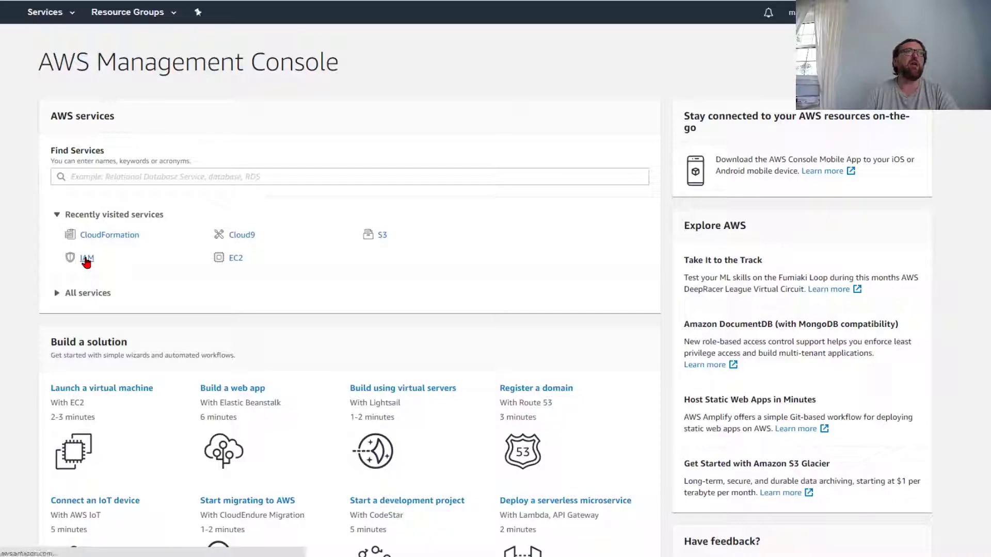
click(87, 259)
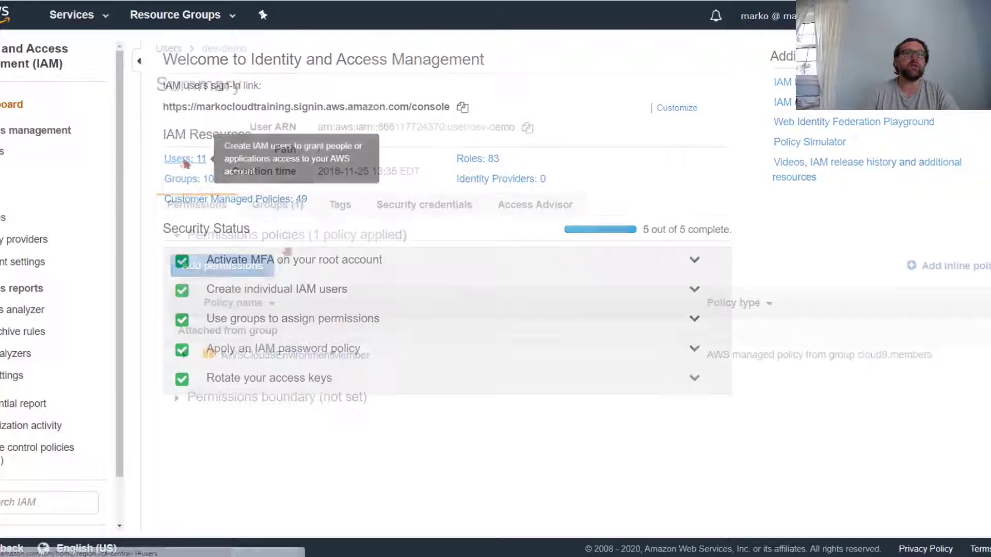
Create a new access key for dev-demo from Security credentials and reveal its secret
click(424, 204)
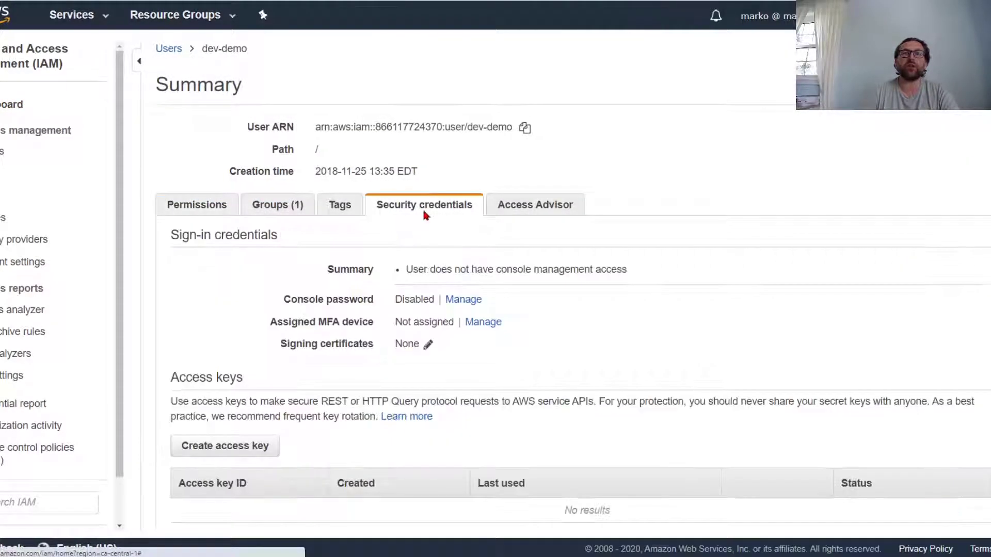
mouse_move(345, 364)
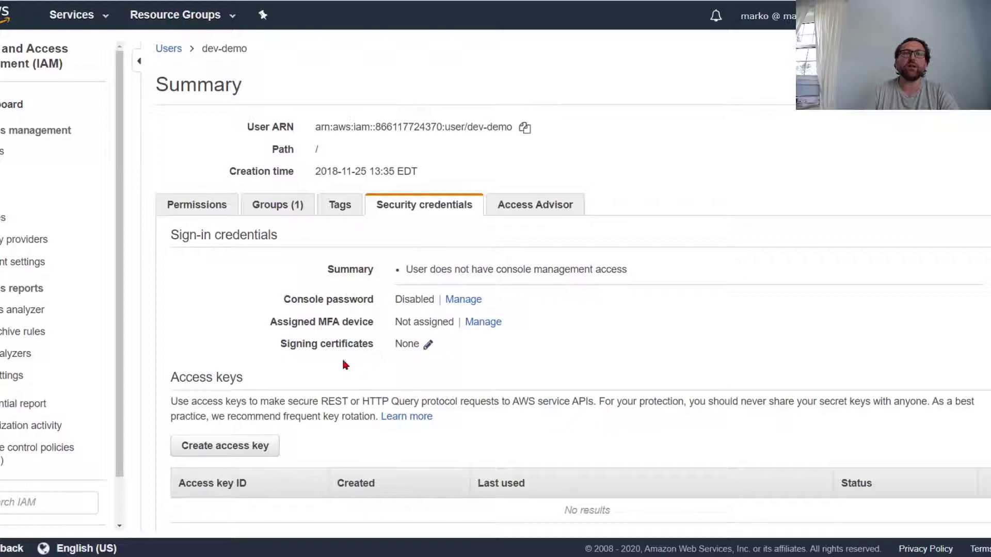
click(224, 446)
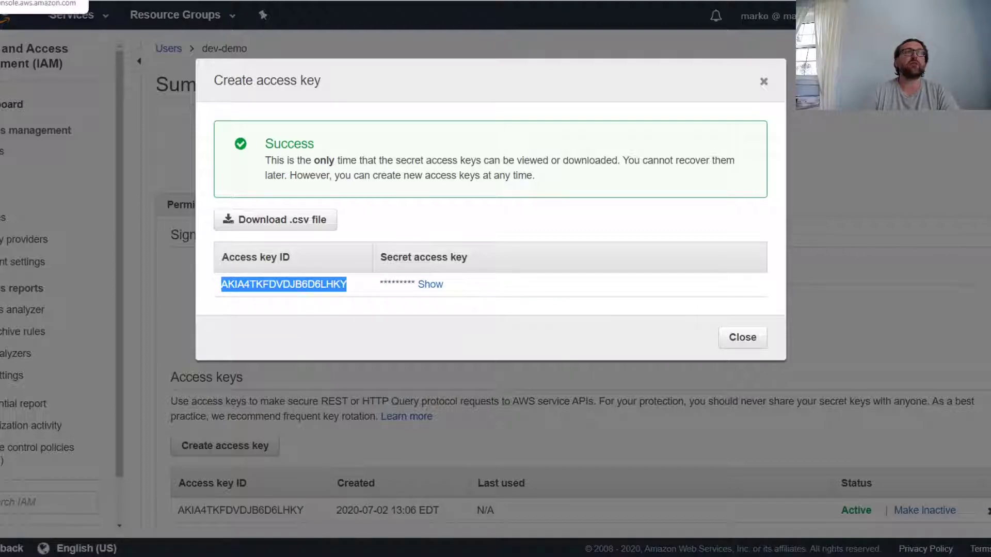
click(741, 336)
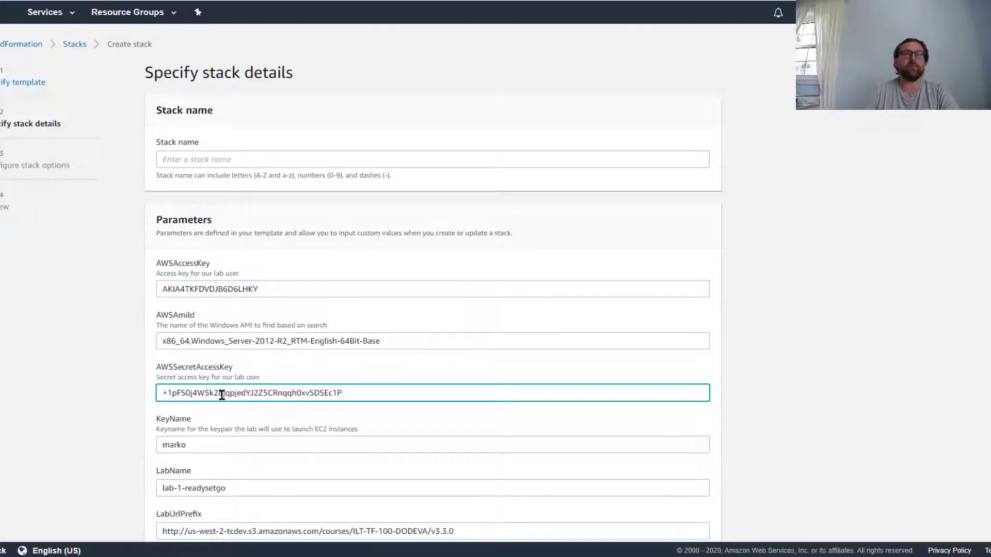
Select the AWSAmiId value in the stack form, then go to the EC2 Instances page
scroll(down, 3)
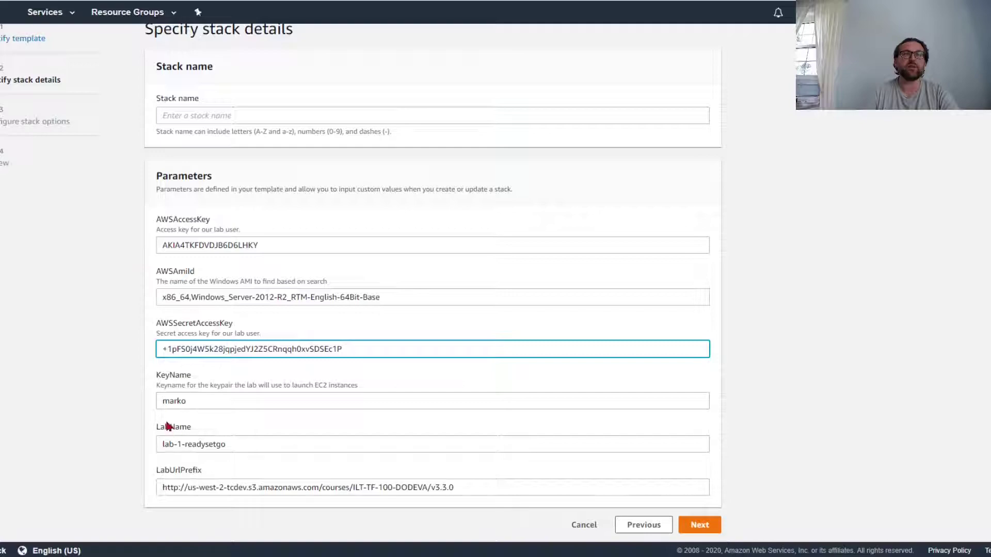
click(699, 524)
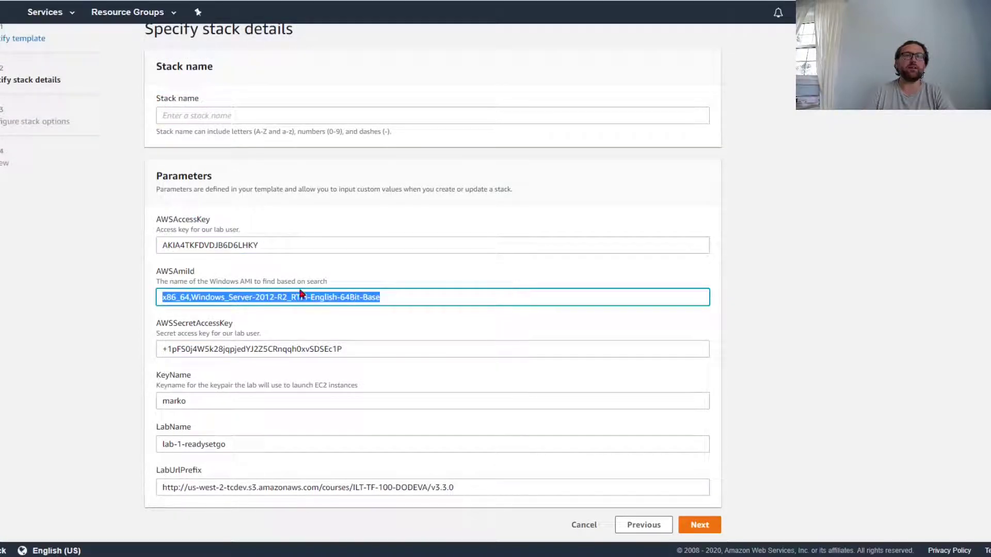
click(163, 298)
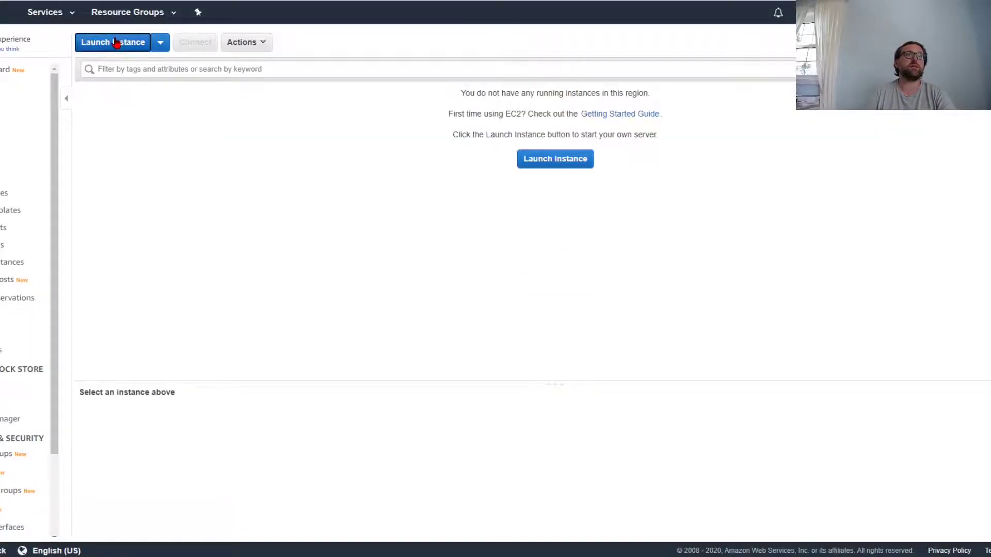
Browse the Launch Instance AMI catalogue down through the Windows Server images
click(113, 41)
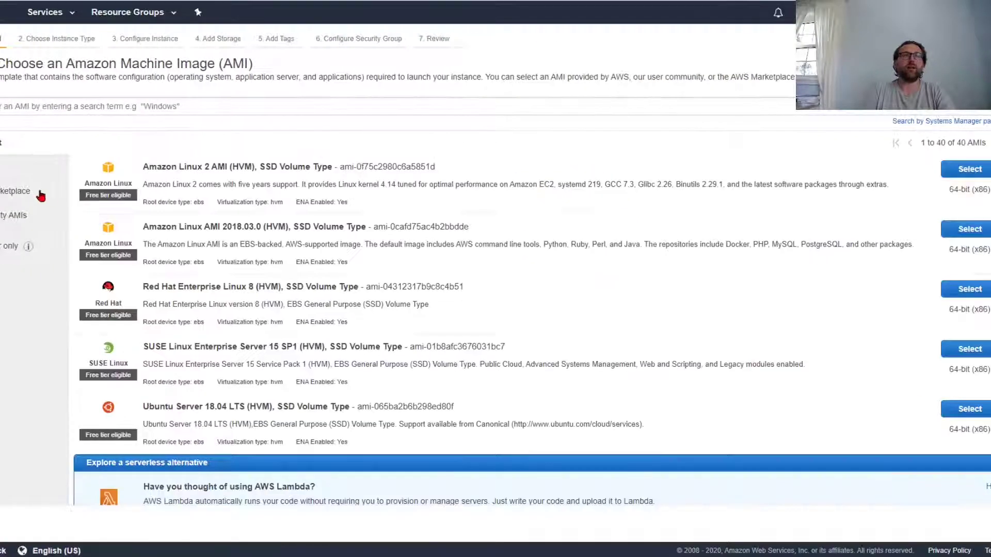
scroll(down, 3)
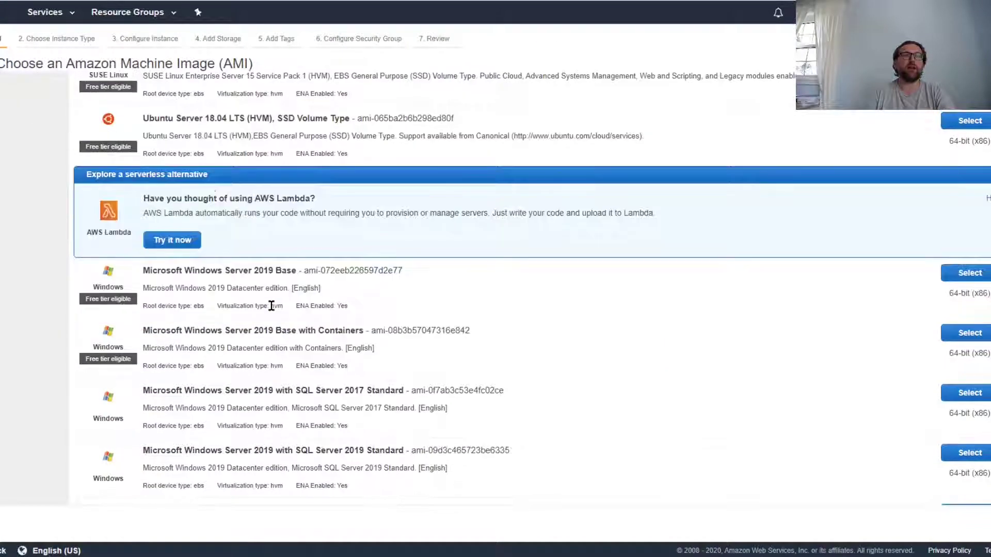
scroll(down, 3)
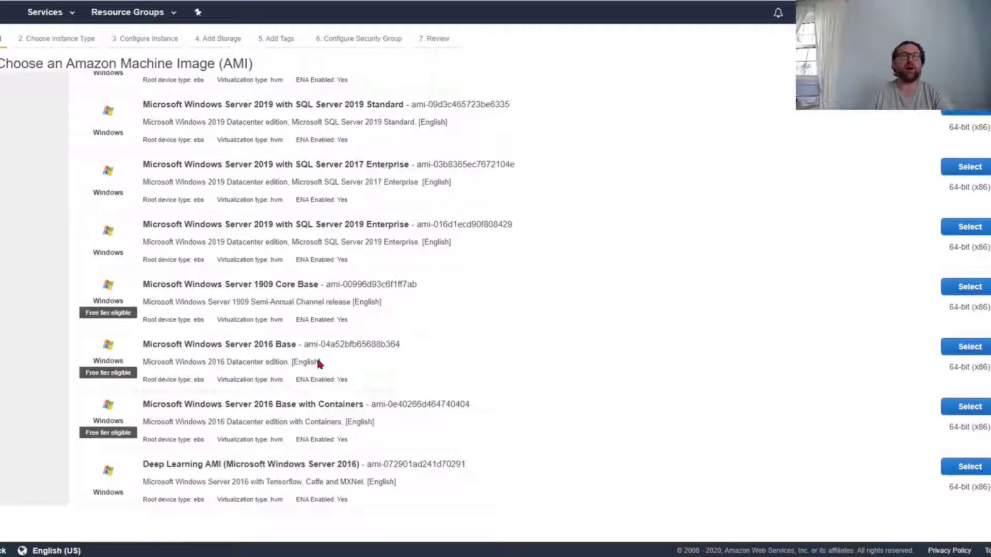
scroll(down, 3)
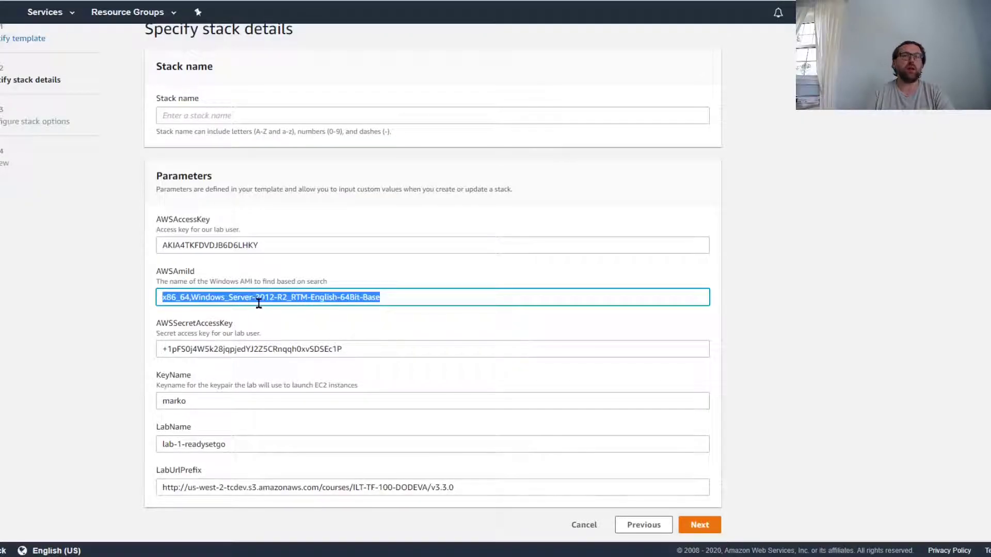
mouse_move(401, 311)
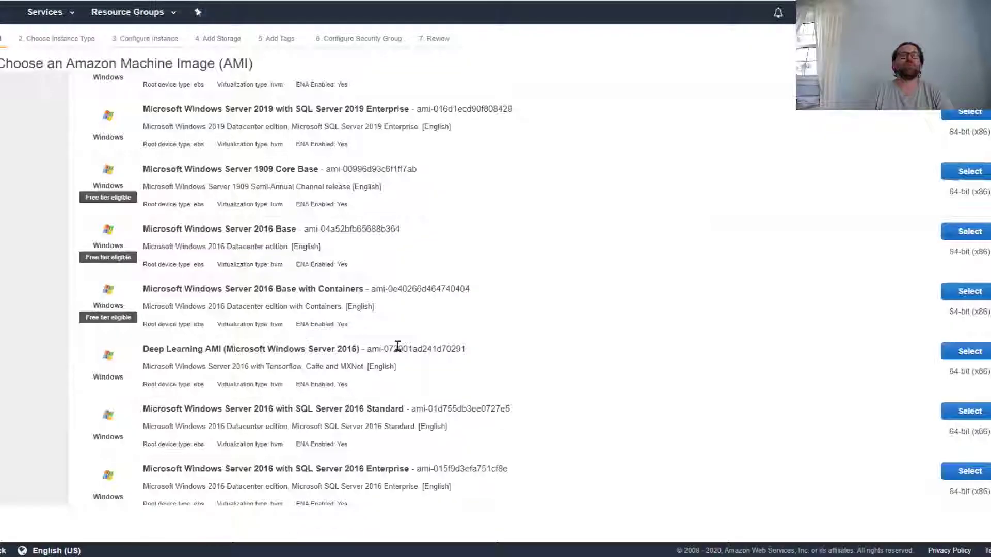
scroll(down, 3)
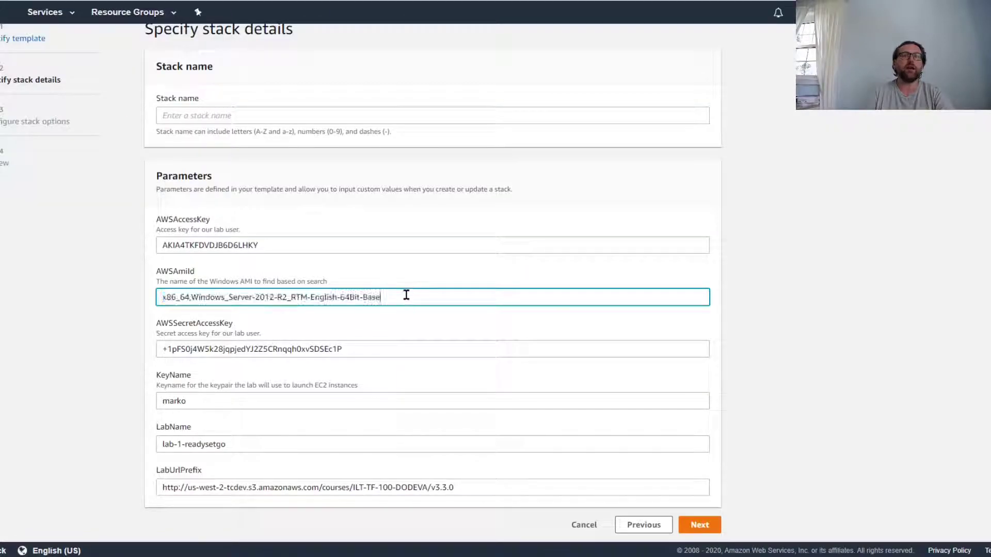
Set AWSAmiId to ami-0f7c7733ad14b4065 and hit the 'Stack name is required' error
text(ami-0f7c7733ad14b4065)
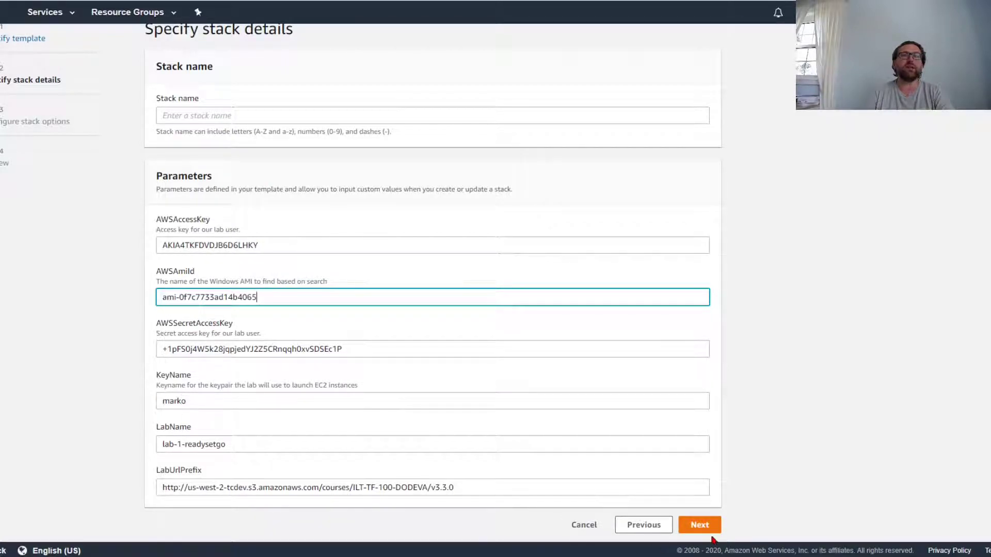
mouse_move(199, 443)
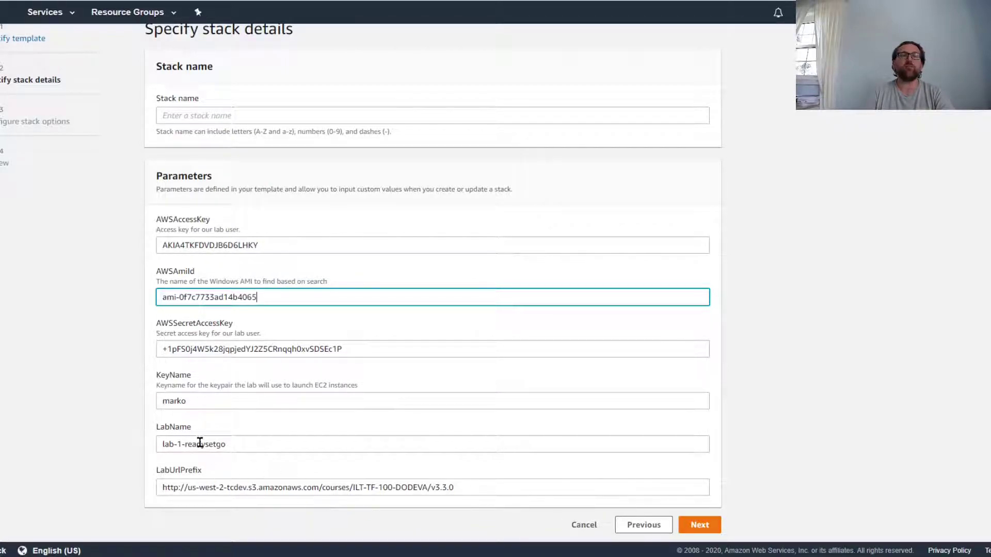
click(699, 524)
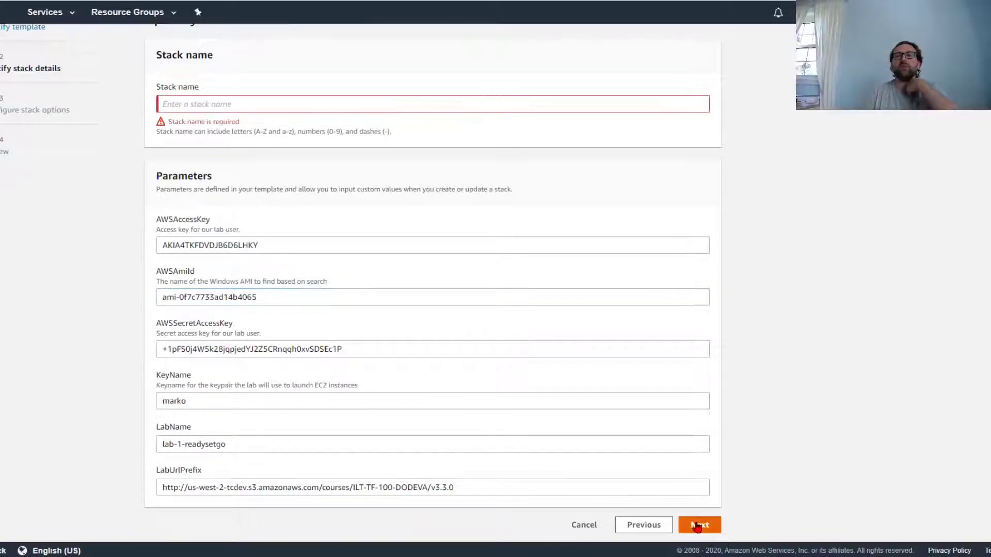
Name the stack stack-test-no3 and advance to the review page
text(s)
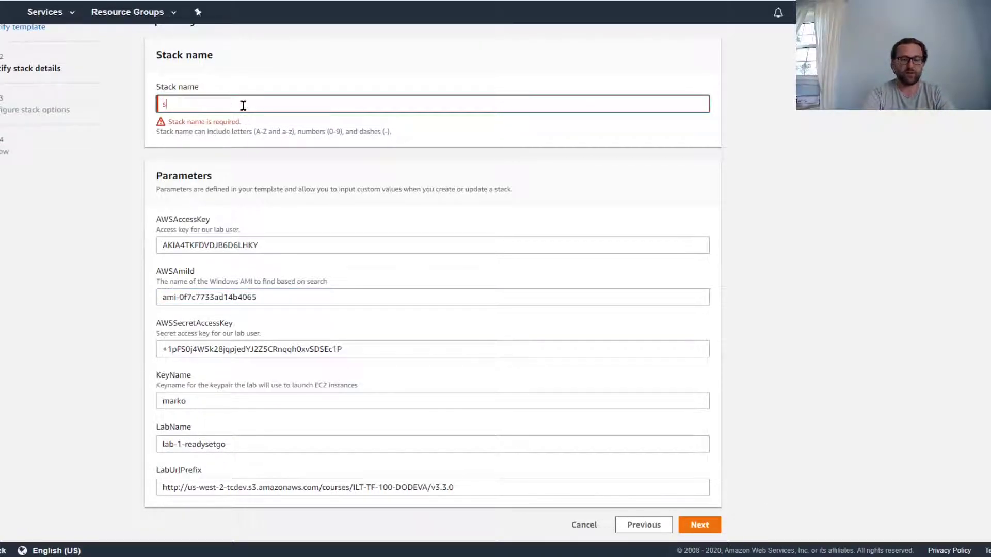
text(tack-test-no3)
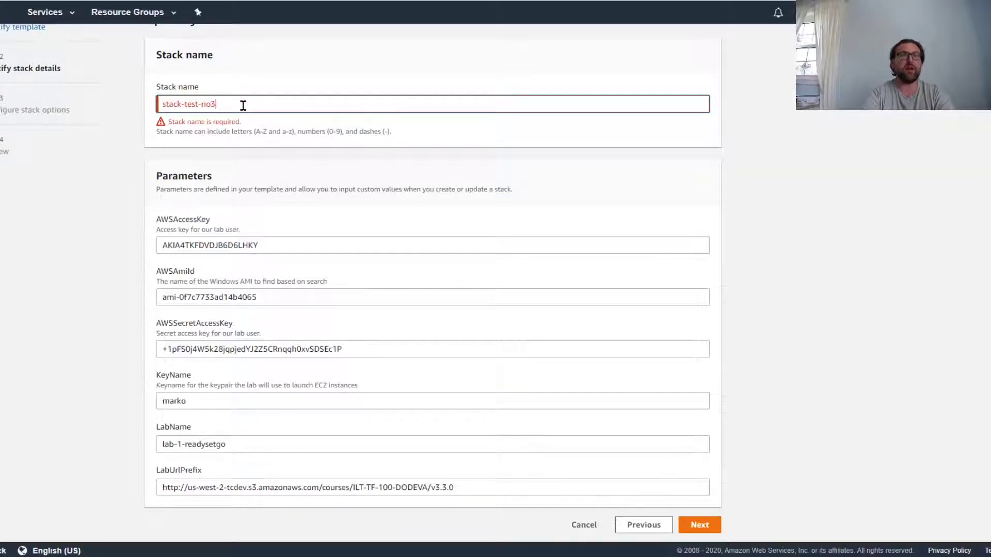
click(699, 524)
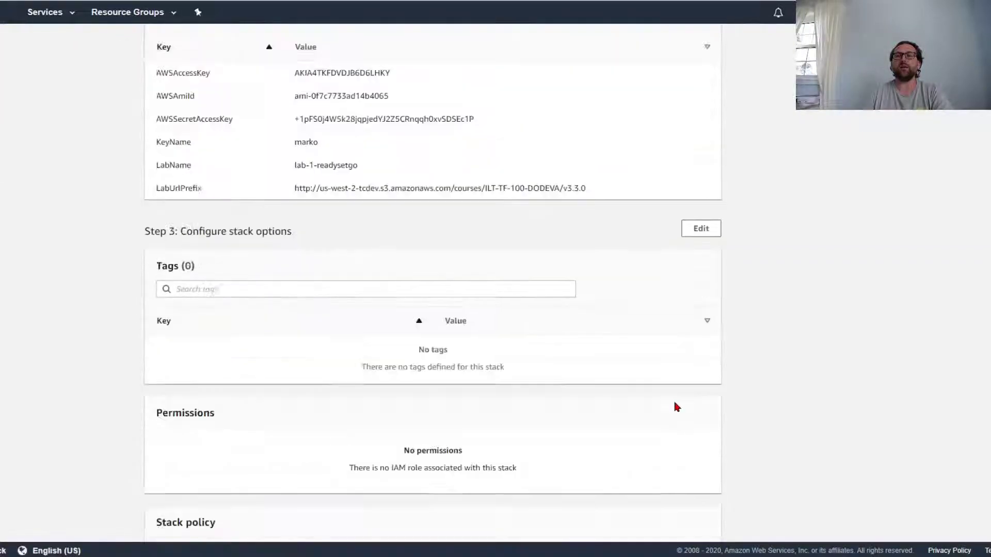
Confirm the capability acknowledgements on the Review page and create the stack
scroll(down, 3)
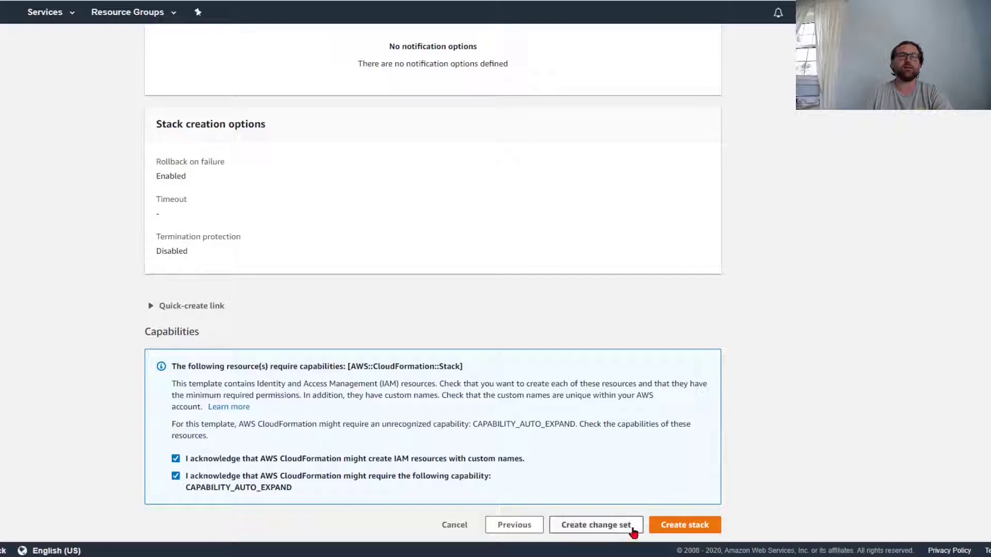
click(683, 525)
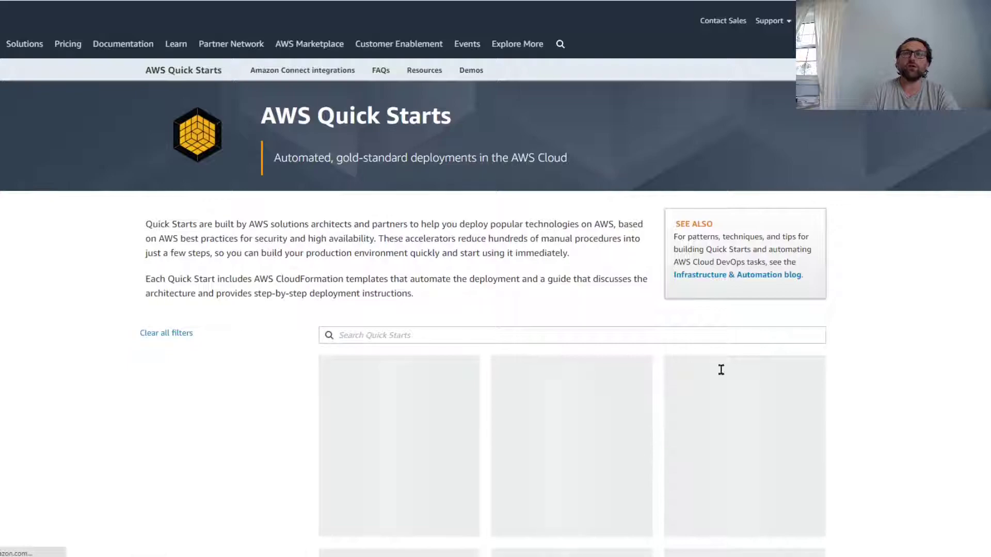
Browse the Quick Starts catalogue and filter it to Websites & web apps
scroll(down, 3)
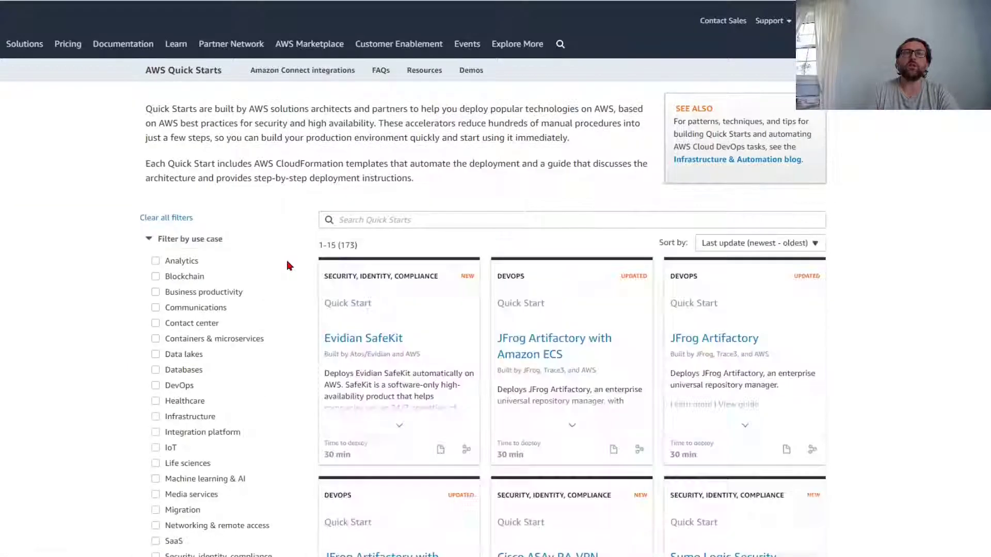
scroll(down, 3)
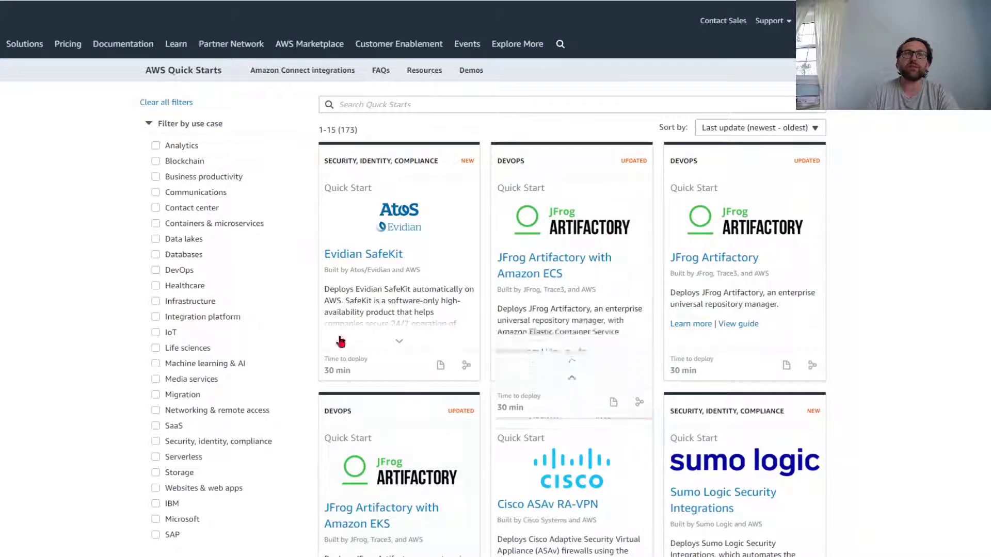
click(398, 342)
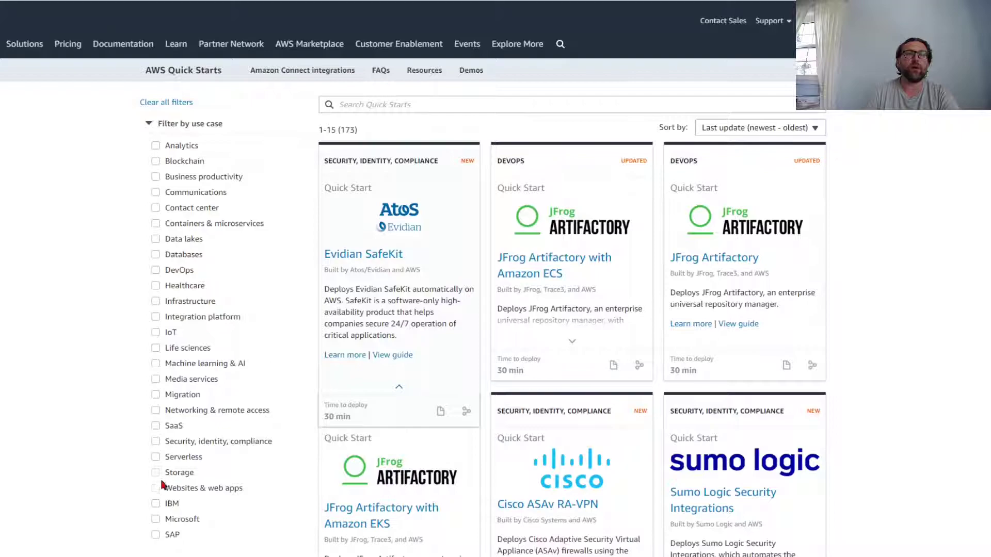
click(155, 488)
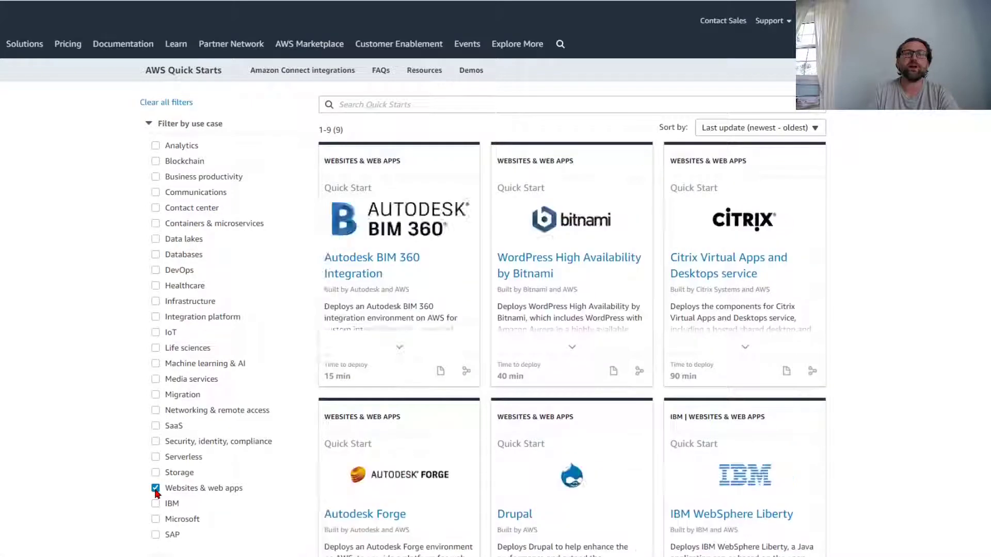
Find the Drupal quick start and deploy it into a new VPC
scroll(down, 3)
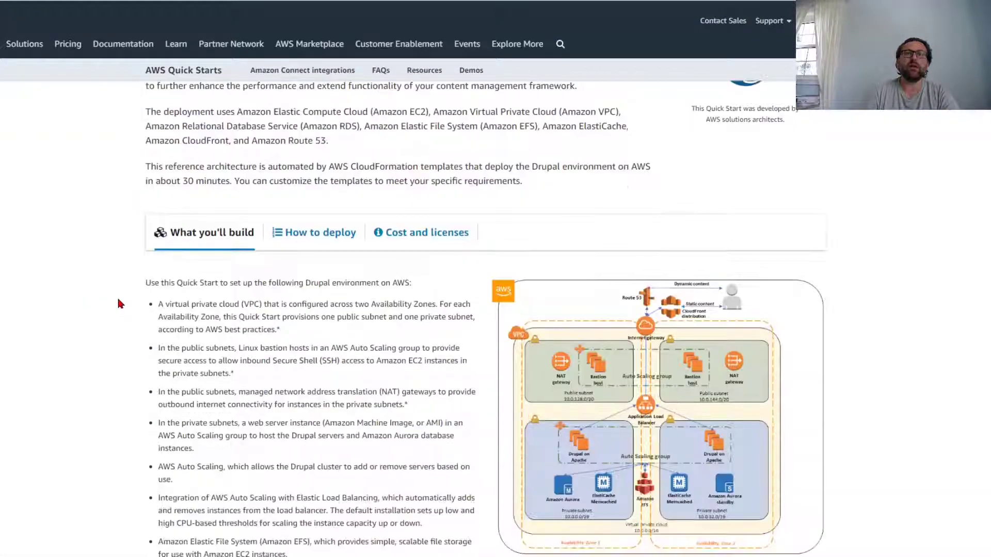
scroll(down, 3)
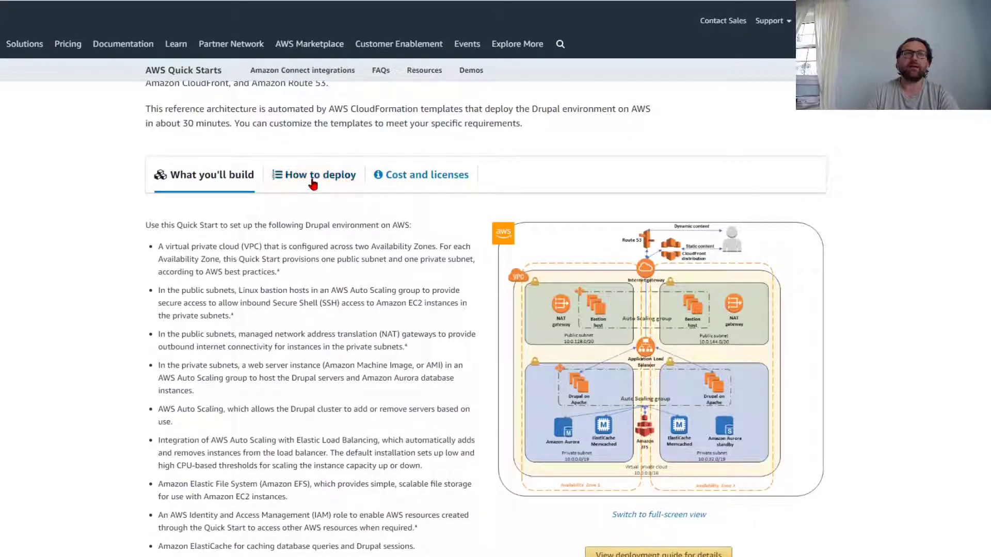
click(319, 174)
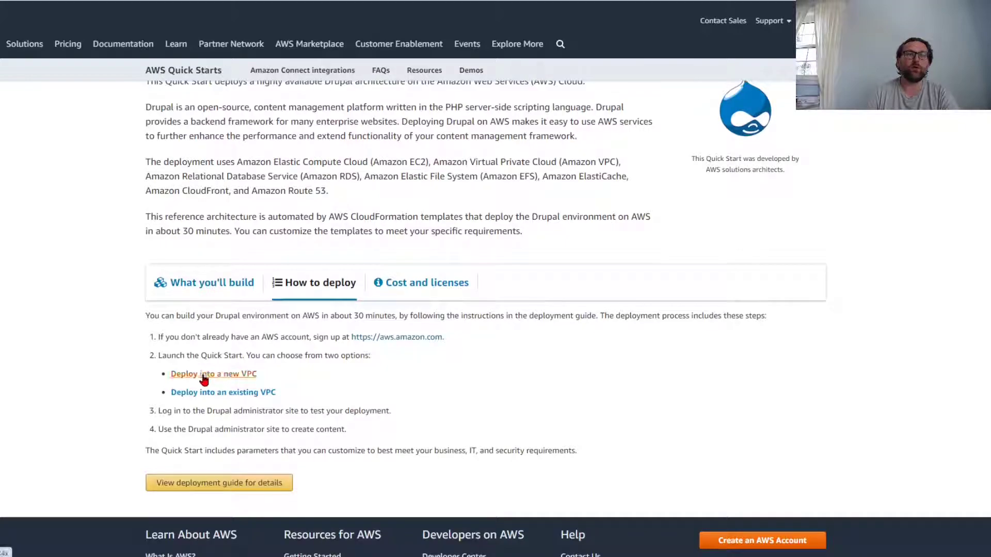
click(212, 374)
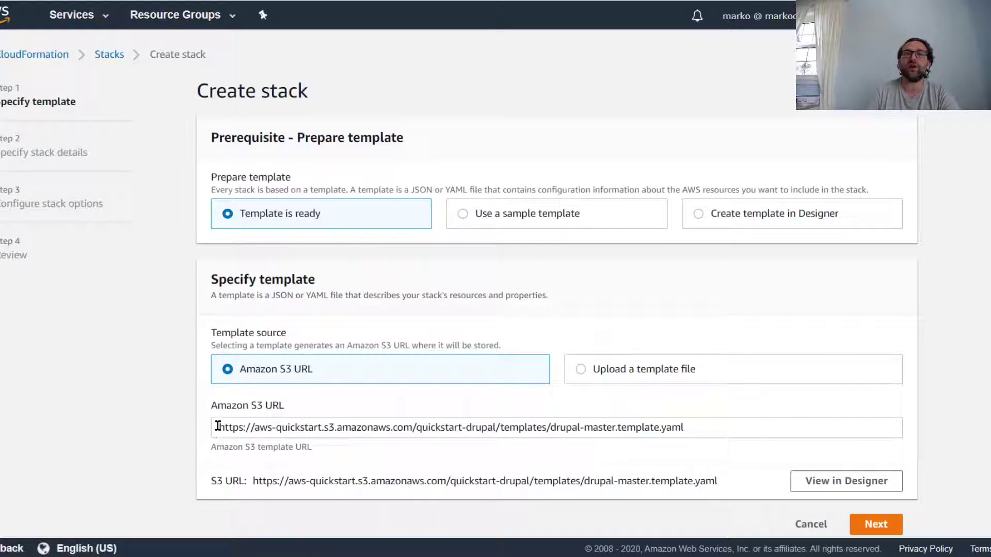
Select the prefilled Drupal template URL, then cancel creating that stack
triple_click(442, 427)
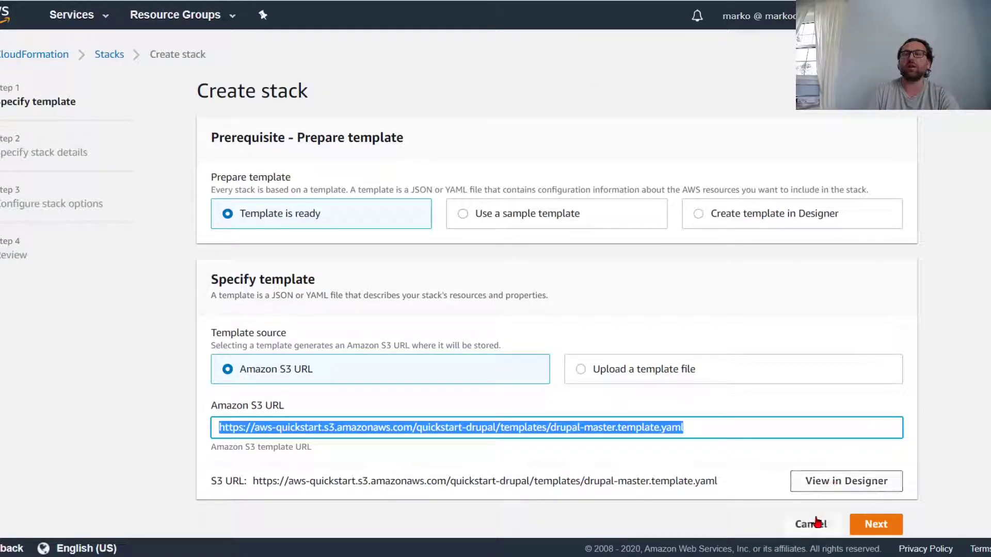
click(811, 524)
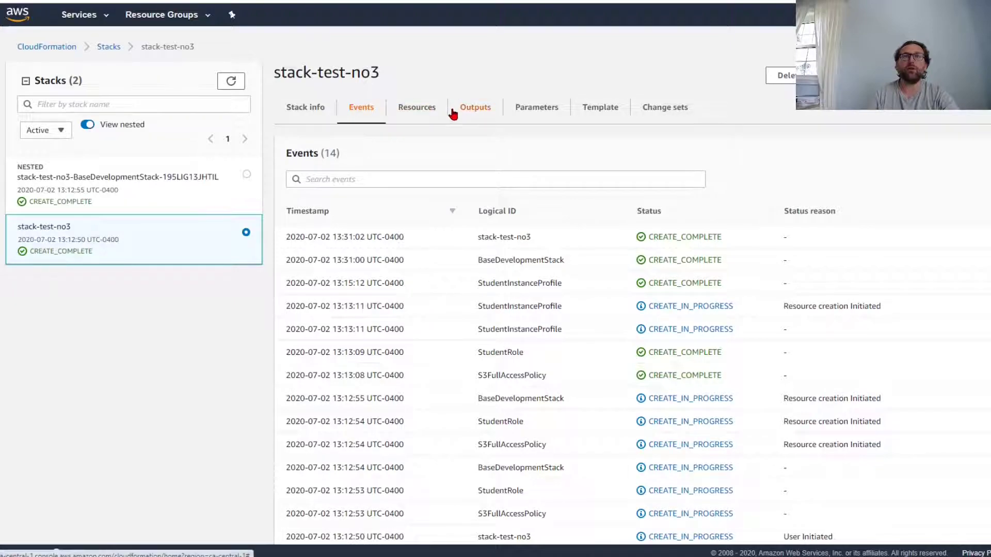
Review stack-test-no3's Outputs, Resources and Parameters, then return to Stack info
click(475, 106)
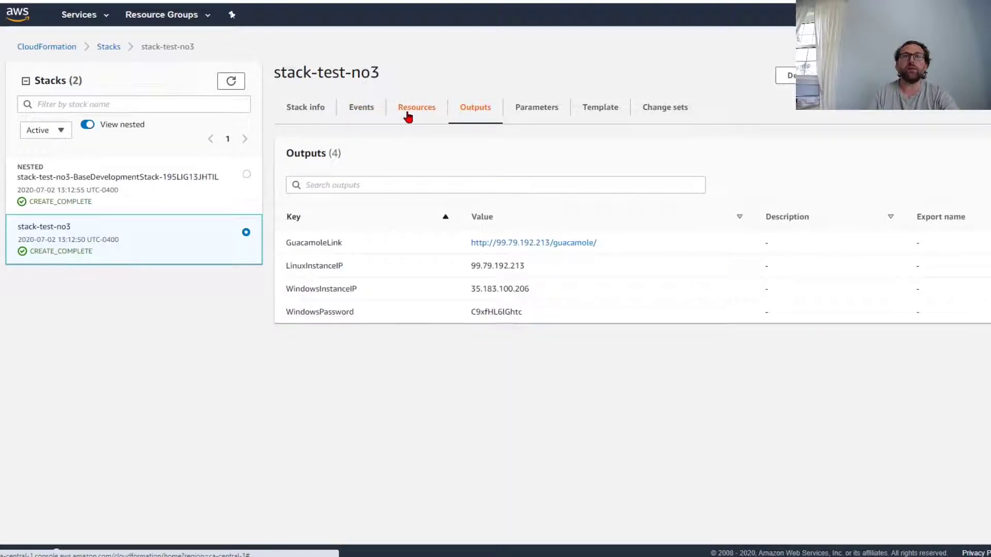
click(416, 107)
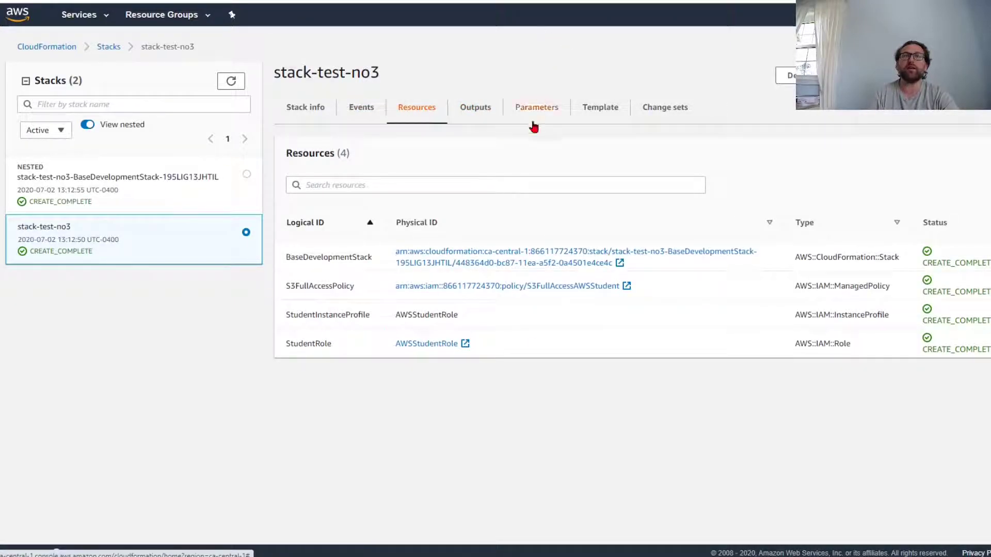
click(536, 106)
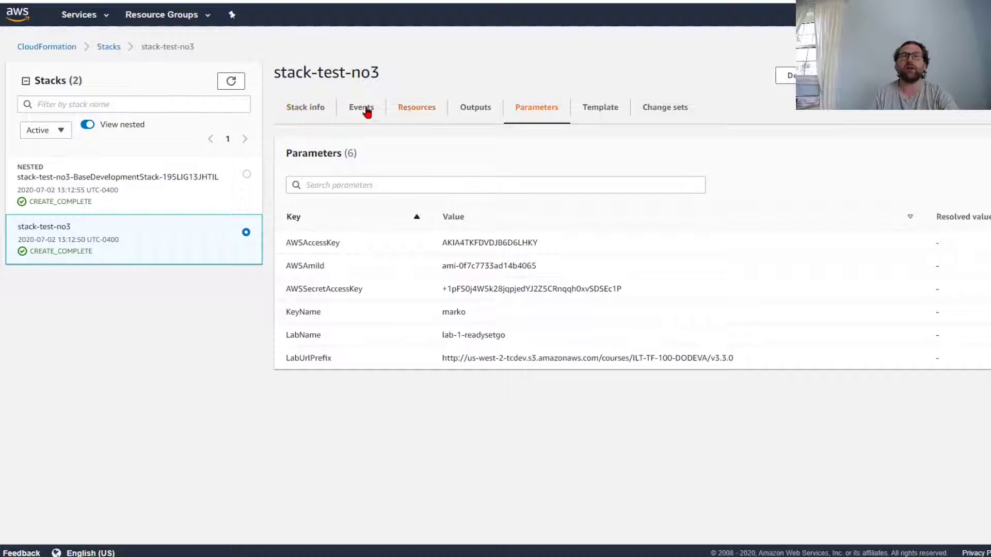
click(306, 107)
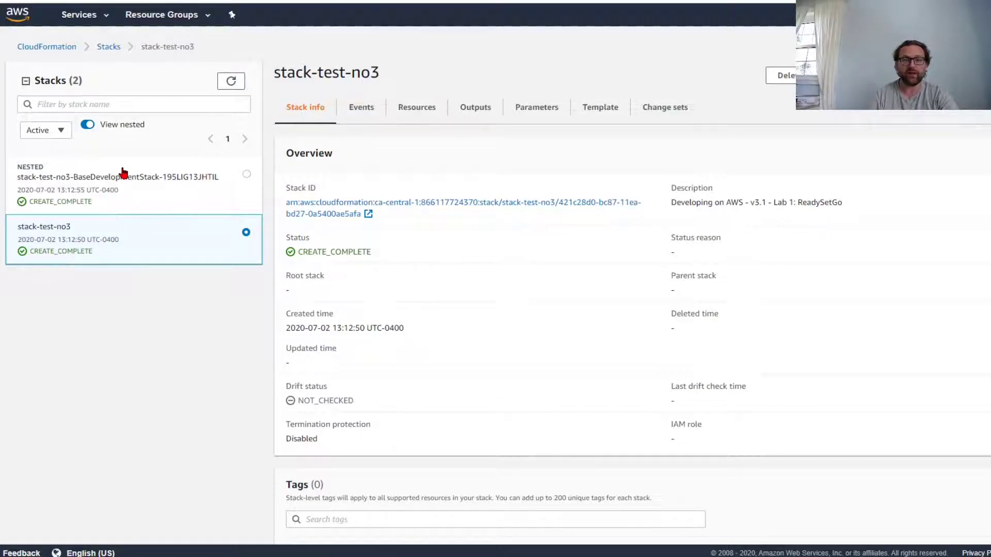
mouse_move(160, 265)
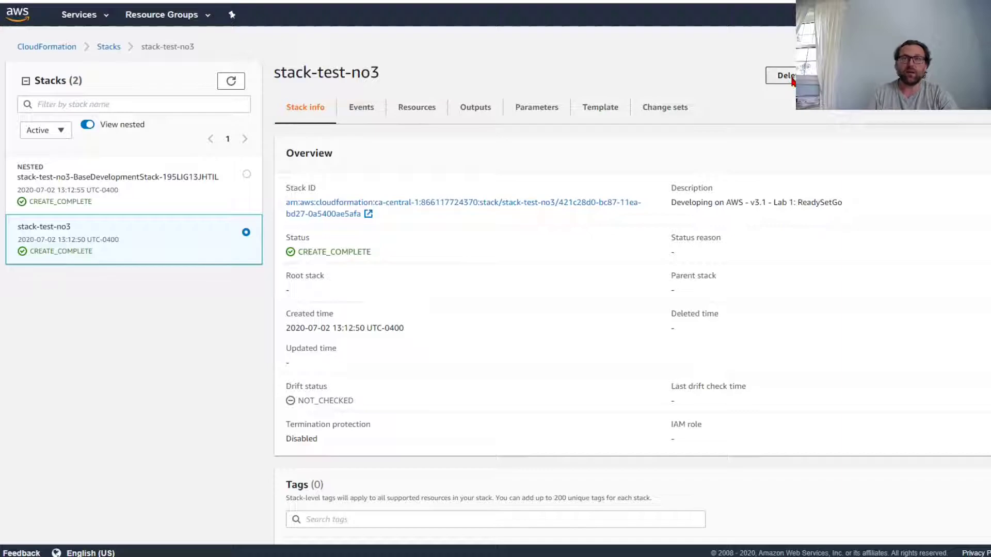
mouse_move(642, 327)
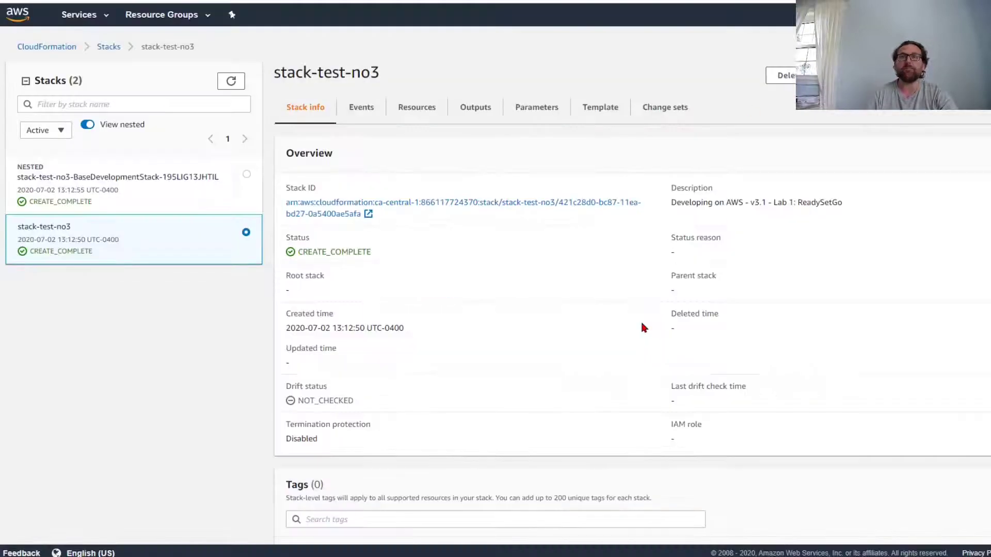
Confirm deleting stack-test-no3, view its nested stack, and return via the Parent stack link
click(783, 75)
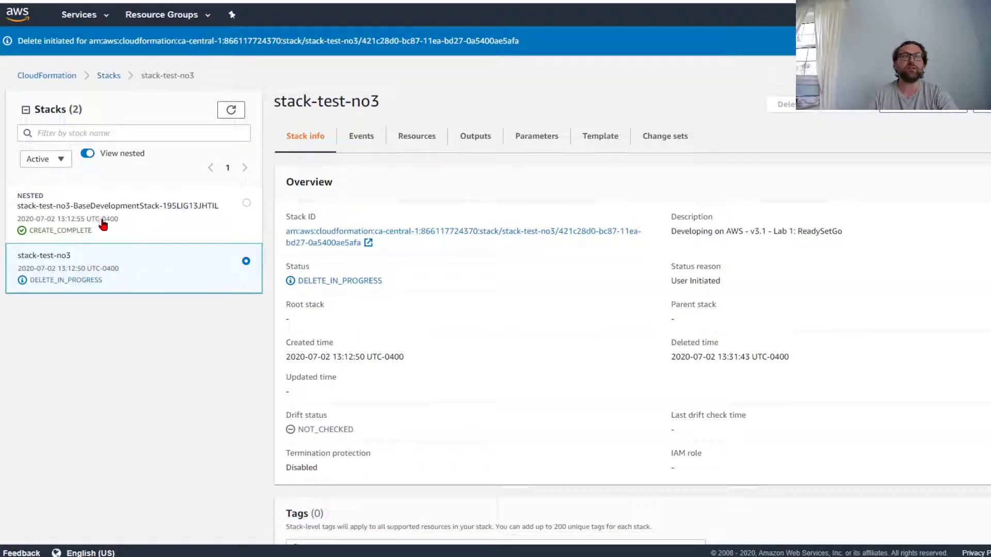
click(116, 205)
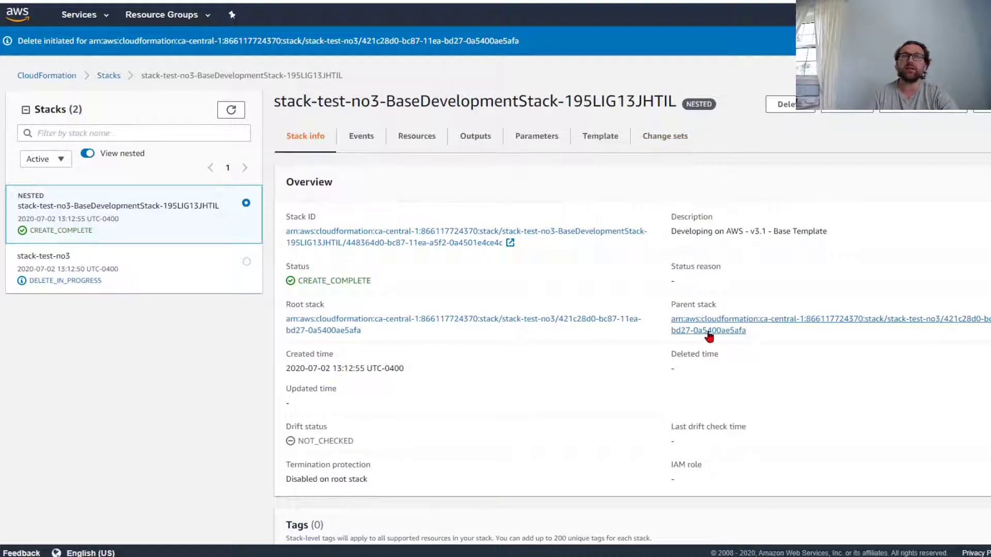
click(44, 255)
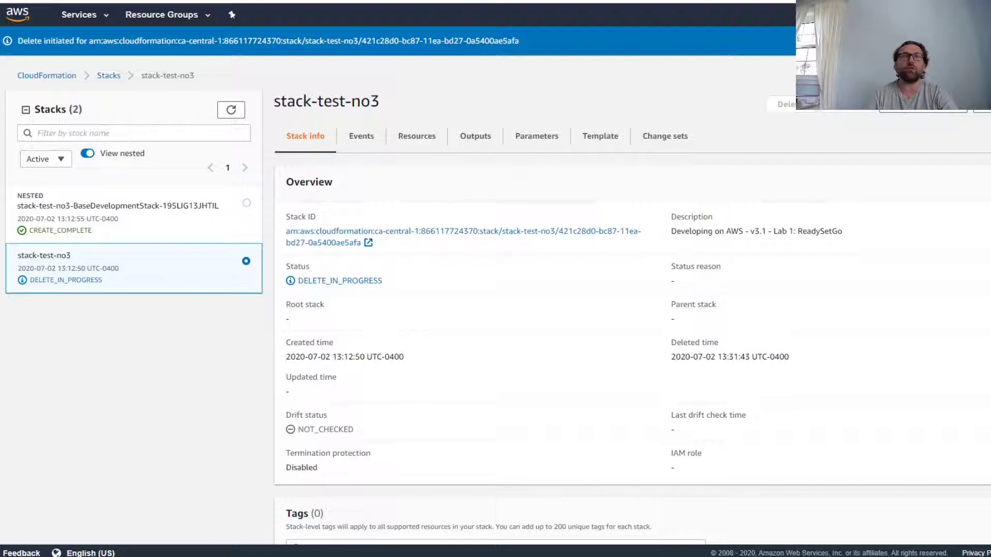
mouse_move(930, 188)
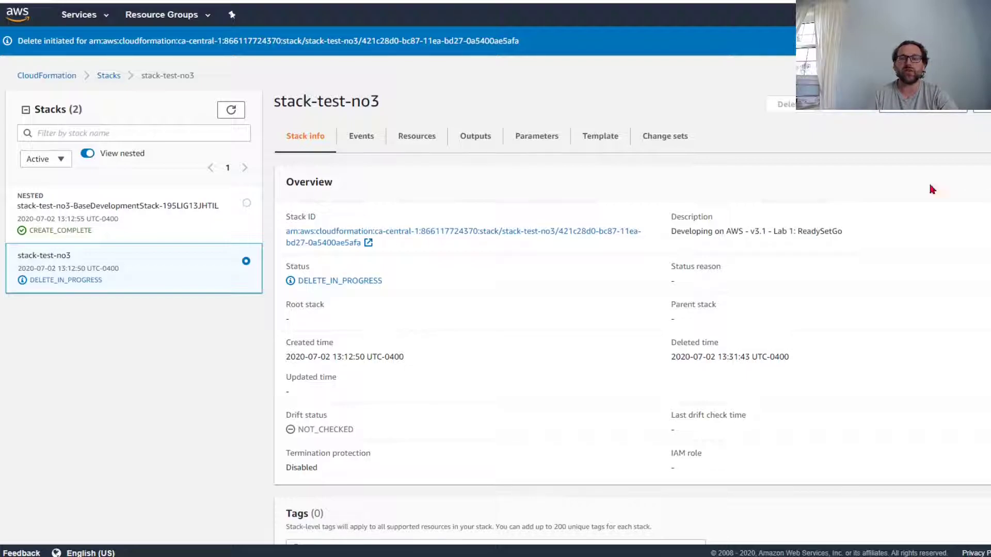
mouse_move(776, 324)
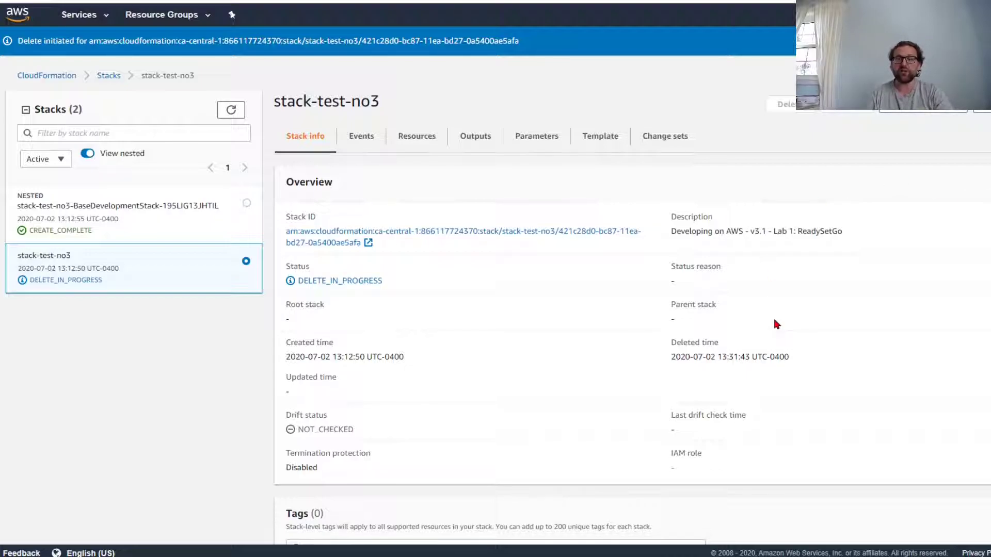